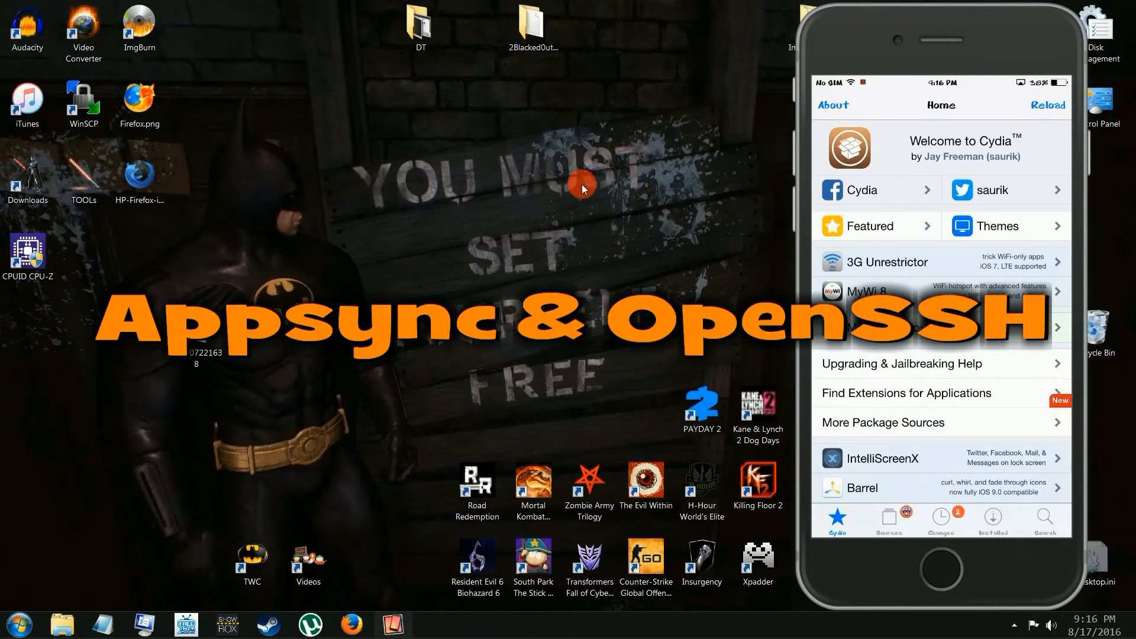
# - Open AppSync Unified from Cydia's Installed list, then bring up the appdb.cc site
pyautogui.click(992, 517)
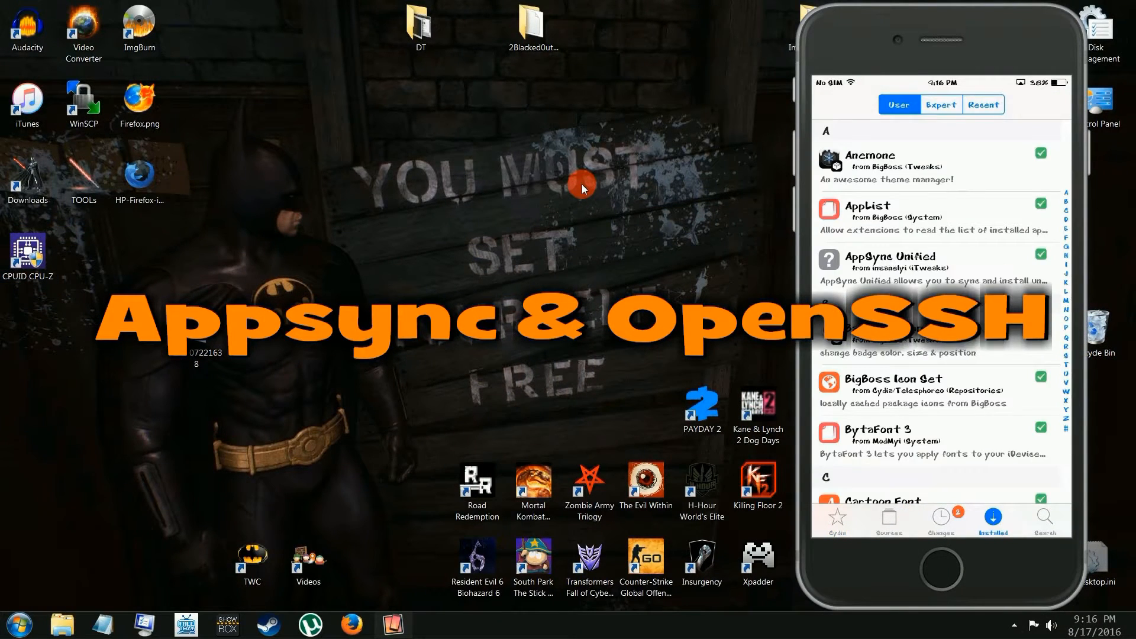
pyautogui.click(894, 262)
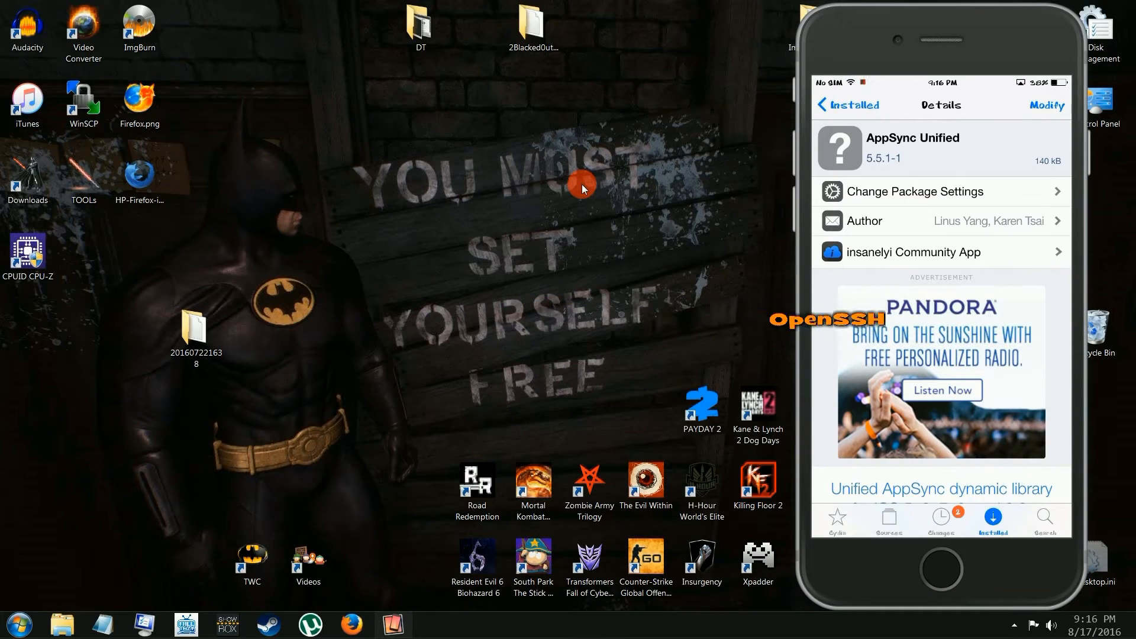
pyautogui.click(848, 105)
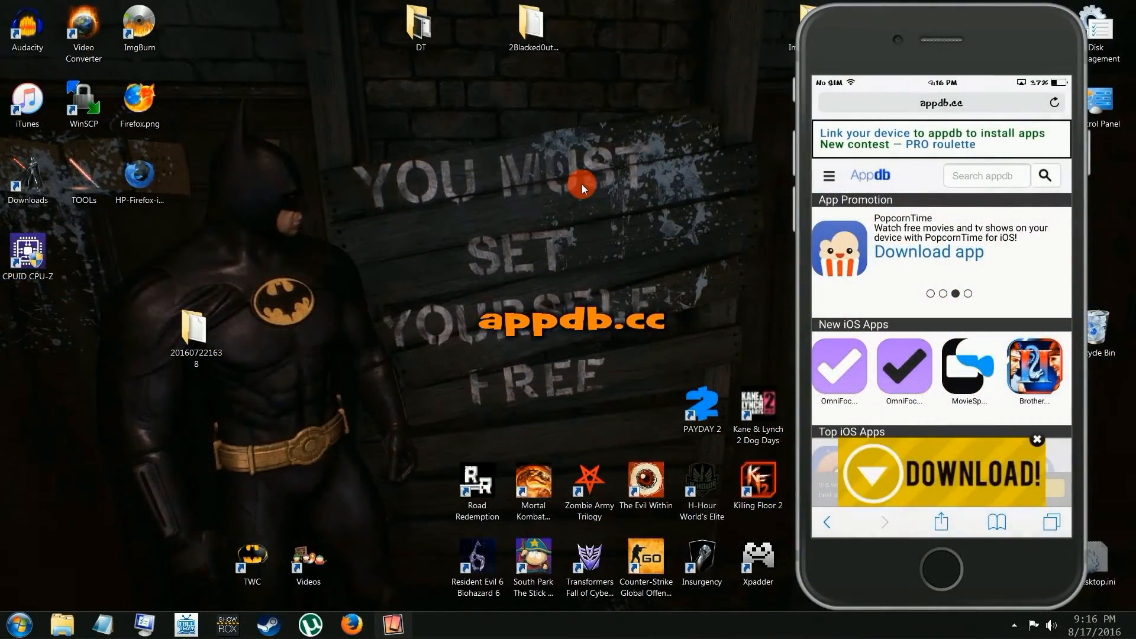
# - Open appdb's 'Link your device to appdb' page and start linking this iPhone
pyautogui.click(829, 175)
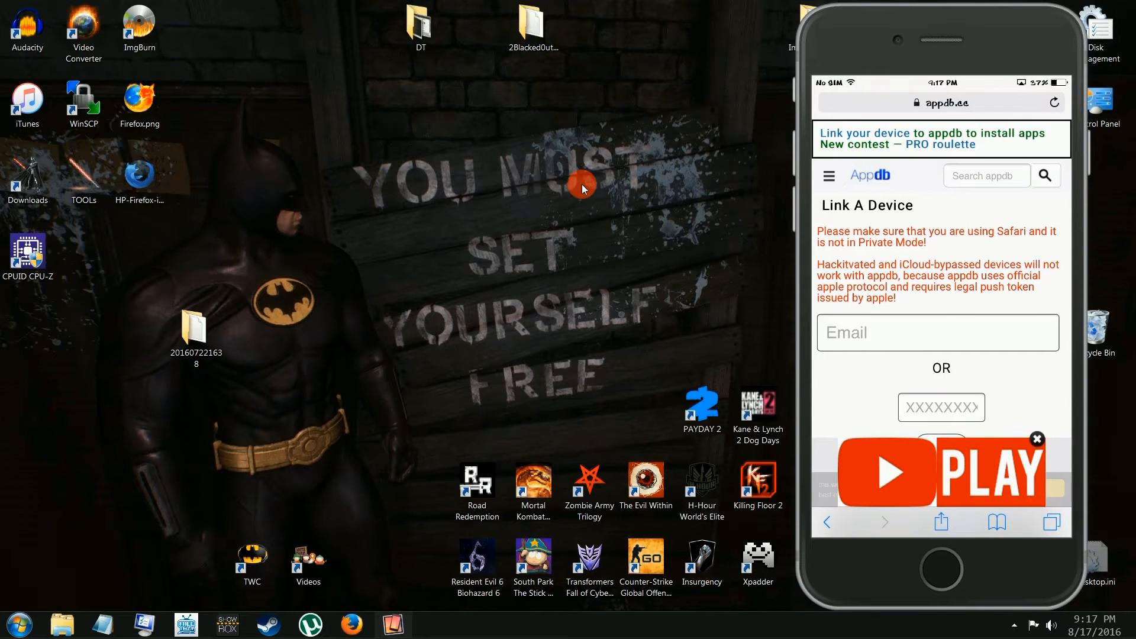
pyautogui.click(937, 333)
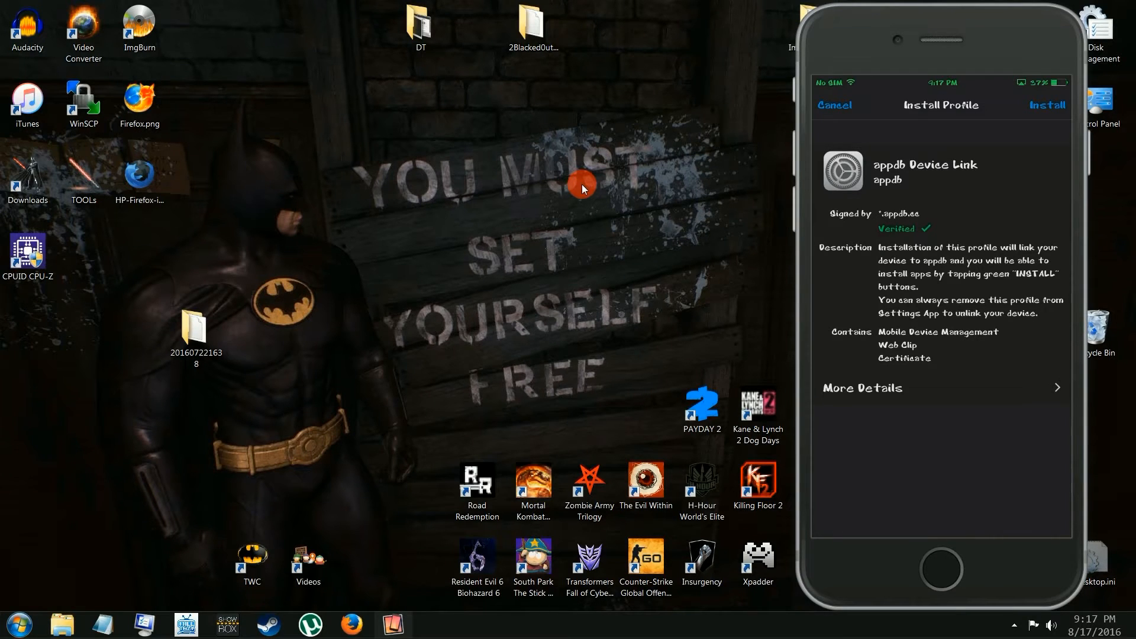
# - Install the appdb Device Link profile, accepting its consent and warning screens
pyautogui.click(1048, 106)
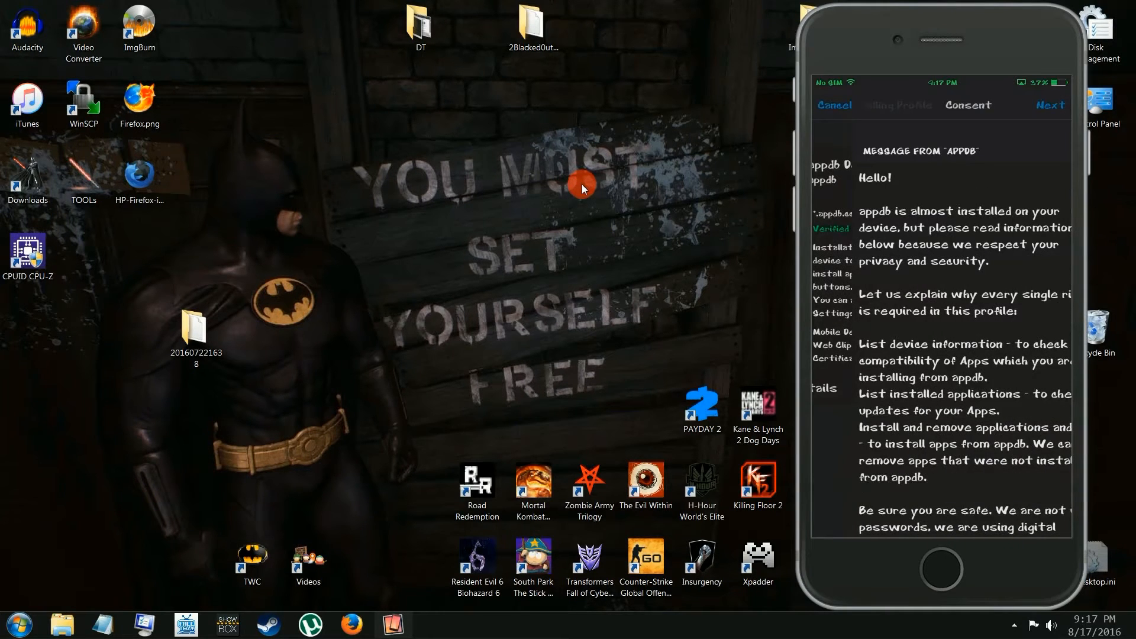
pyautogui.click(1049, 105)
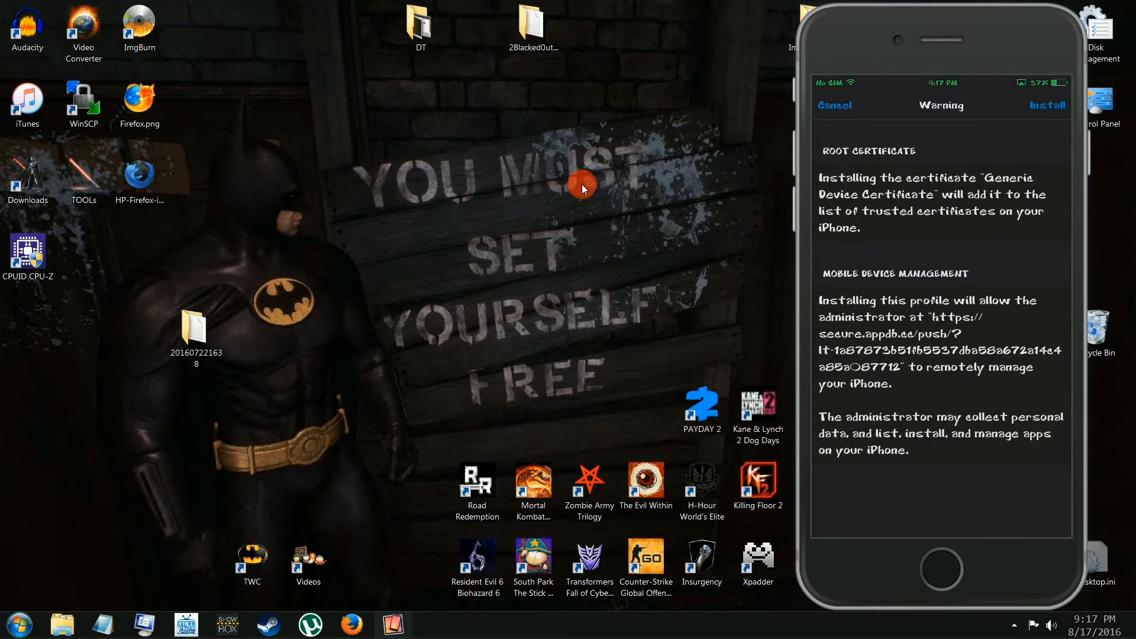
pyautogui.click(1046, 105)
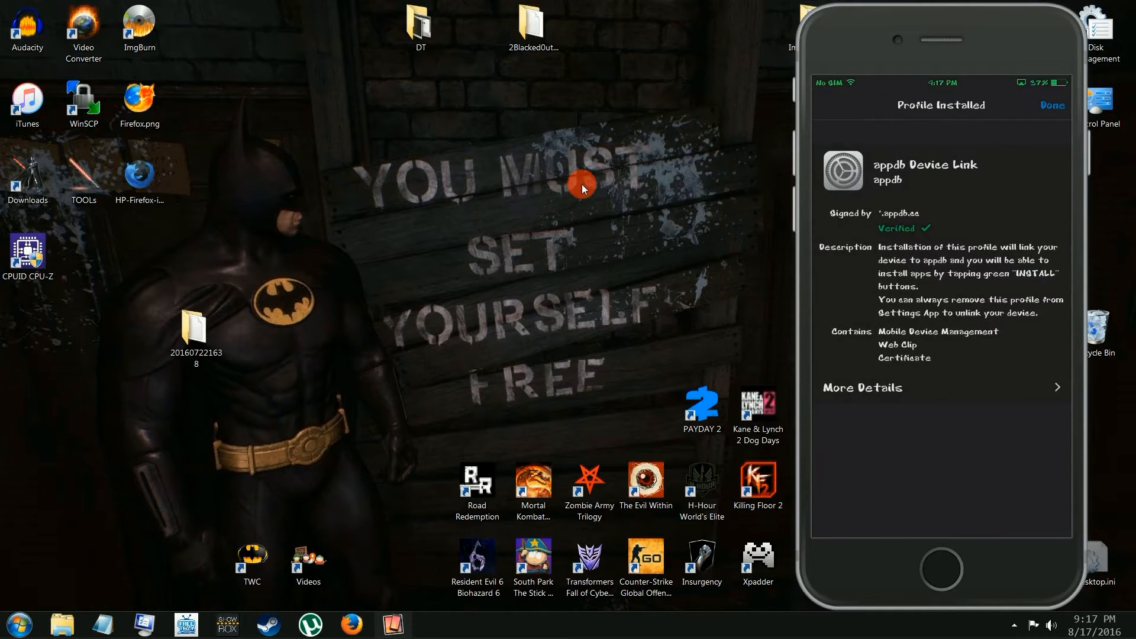
pyautogui.click(1051, 106)
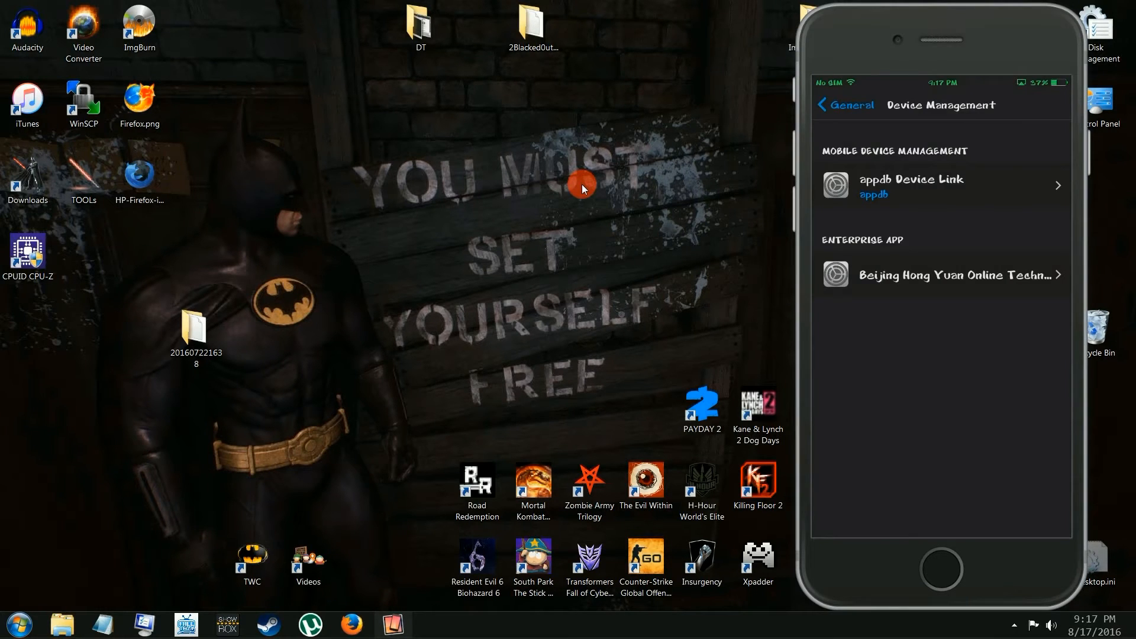
pyautogui.click(942, 186)
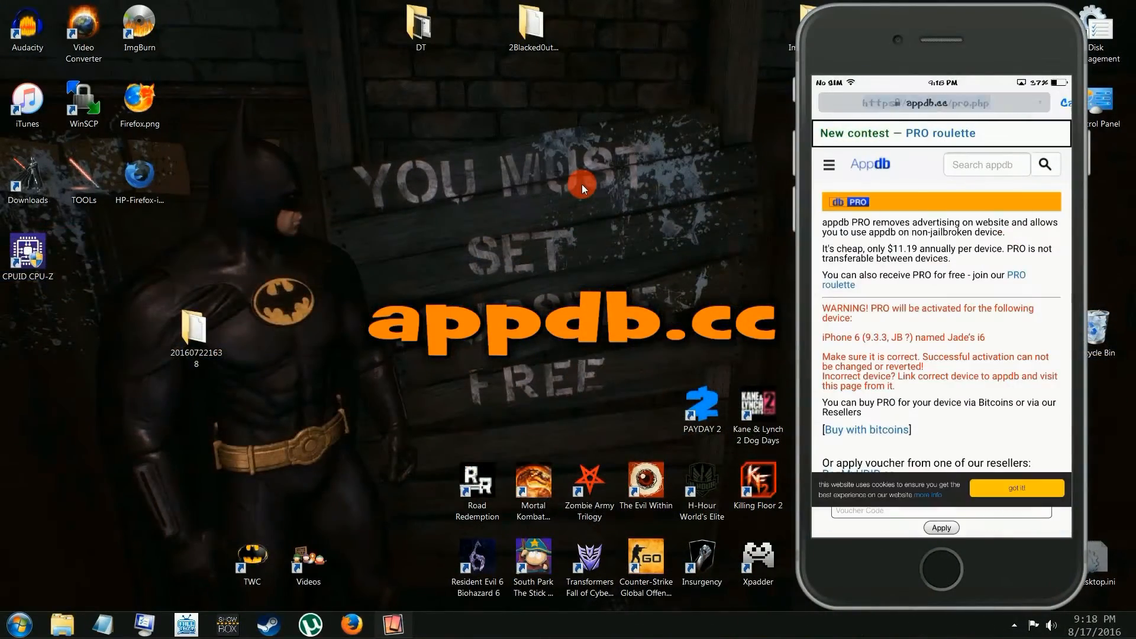
# - Load appdb.cc, browse to Kodi, and choose INSTALL from the appd.be source
pyautogui.click(933, 102)
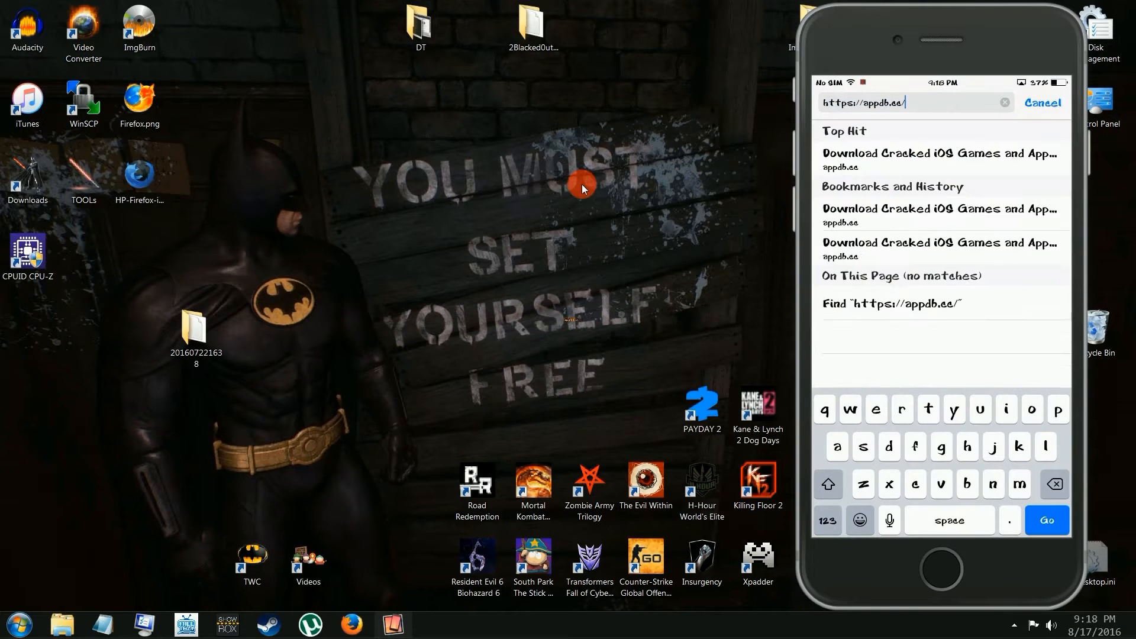
pyautogui.click(1046, 520)
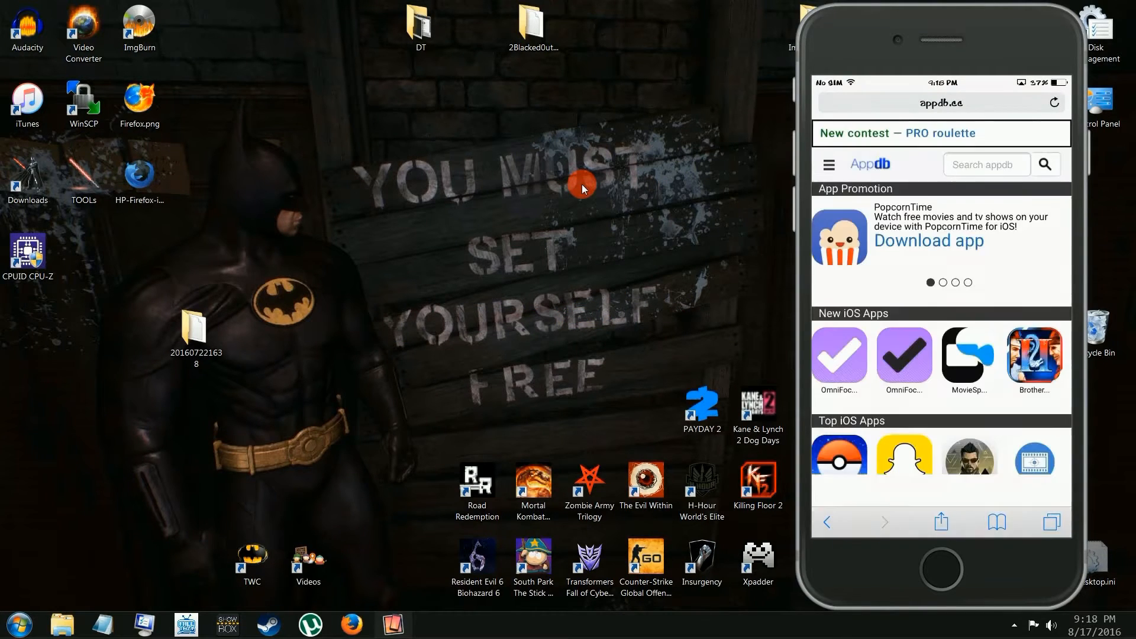
pyautogui.scroll(-3)
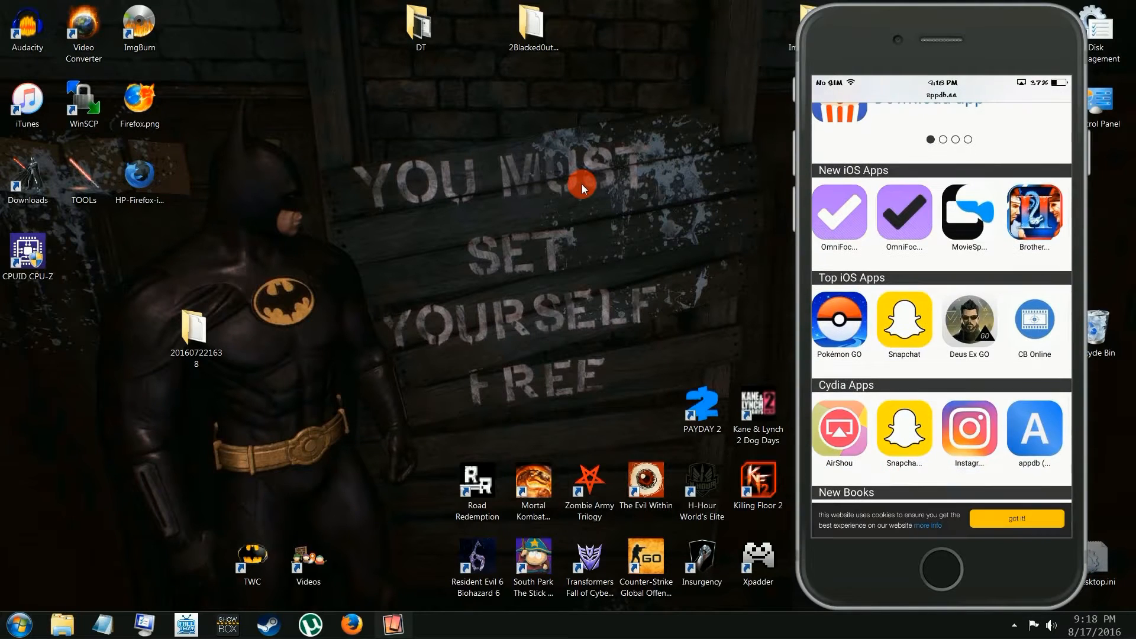
pyautogui.scroll(-3)
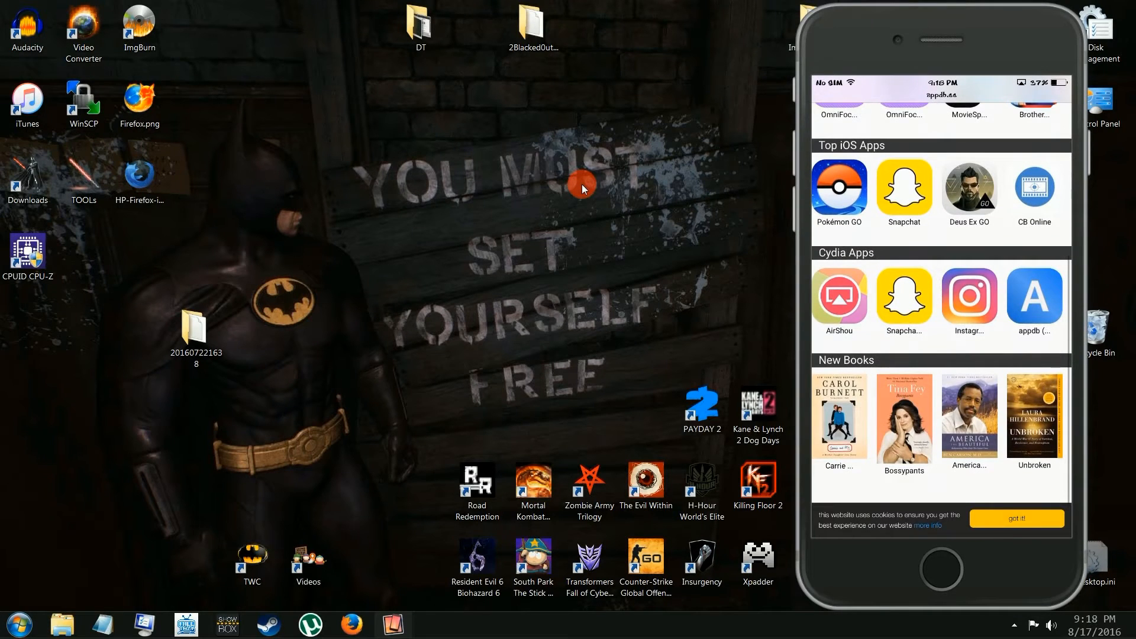
pyautogui.scroll(-3)
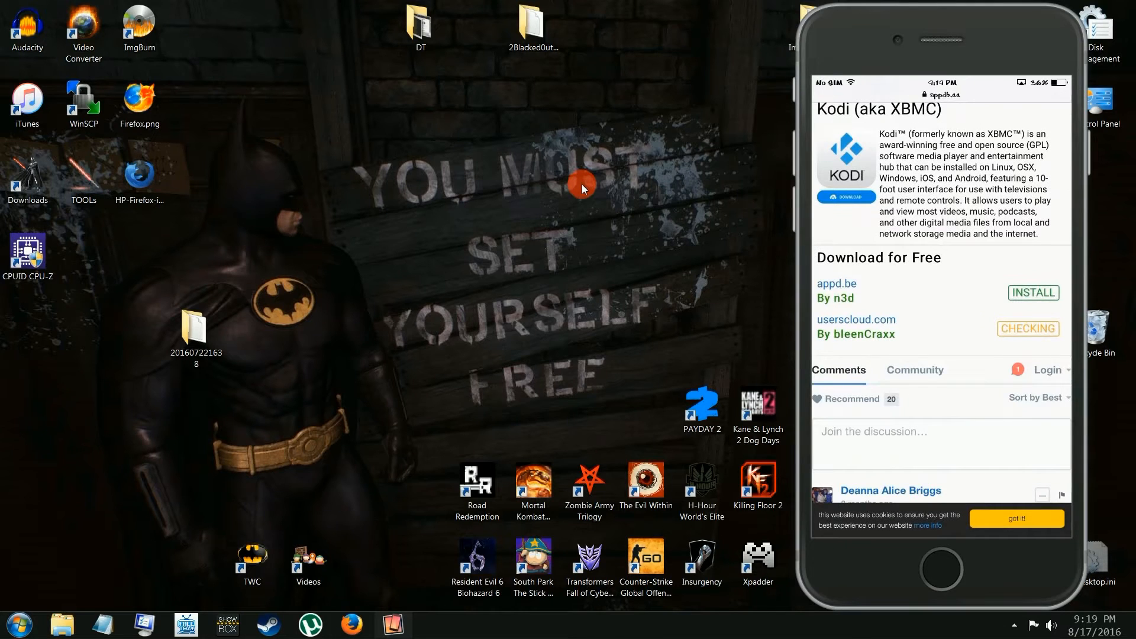
pyautogui.click(1033, 292)
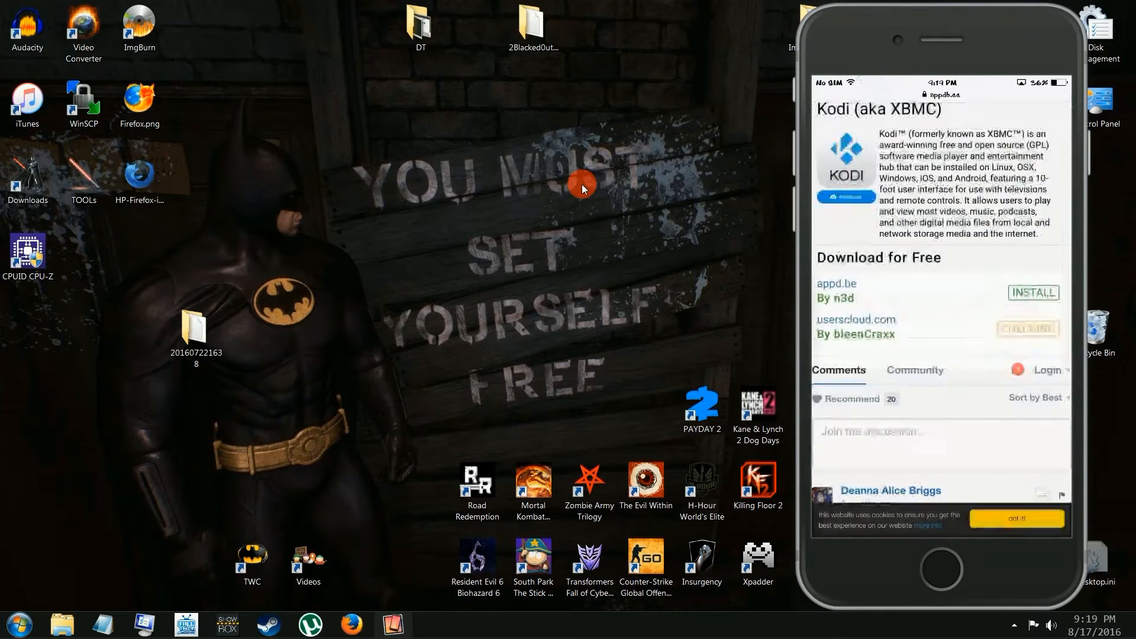
# - Dismiss the AppSync notice, confirm and acknowledge Kodi's installation, then launch Kodi
pyautogui.click(1034, 293)
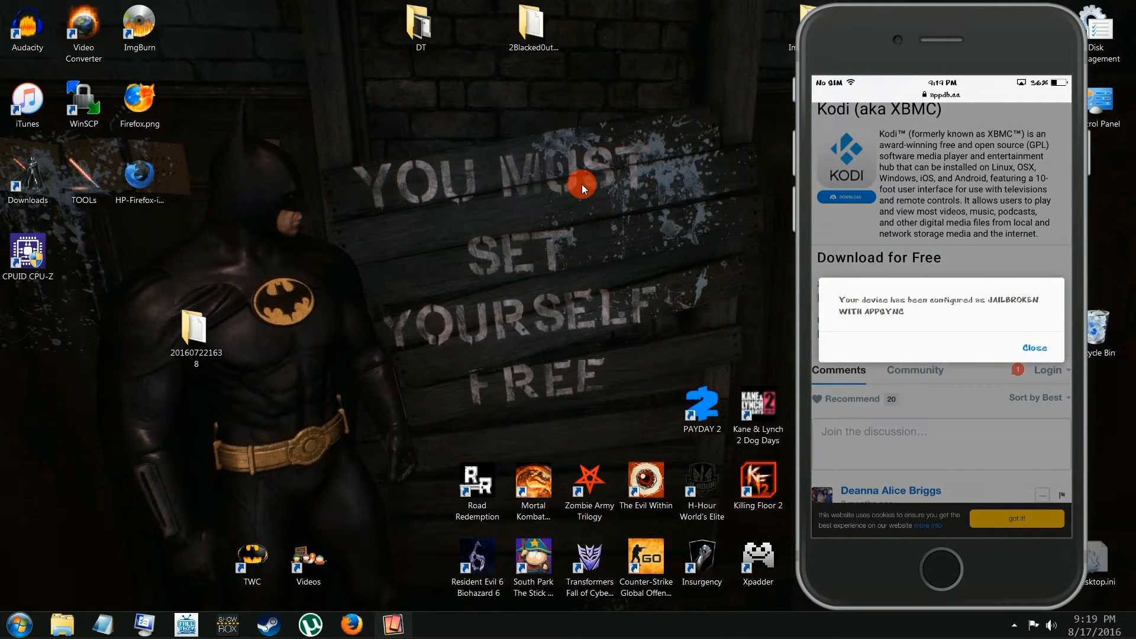
pyautogui.click(1035, 348)
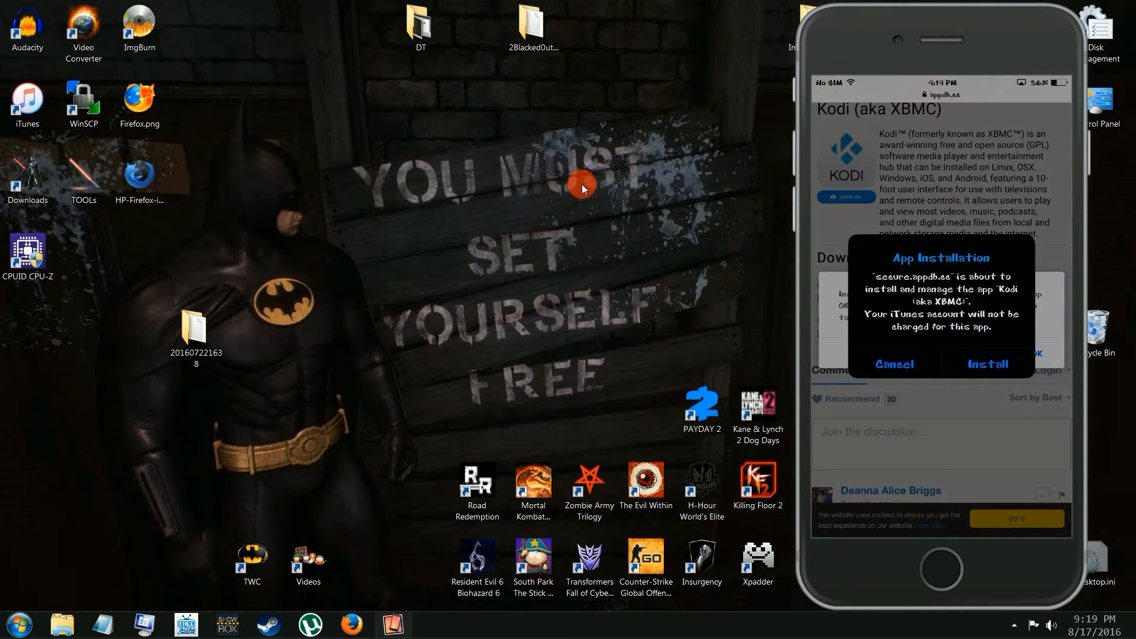
pyautogui.click(987, 364)
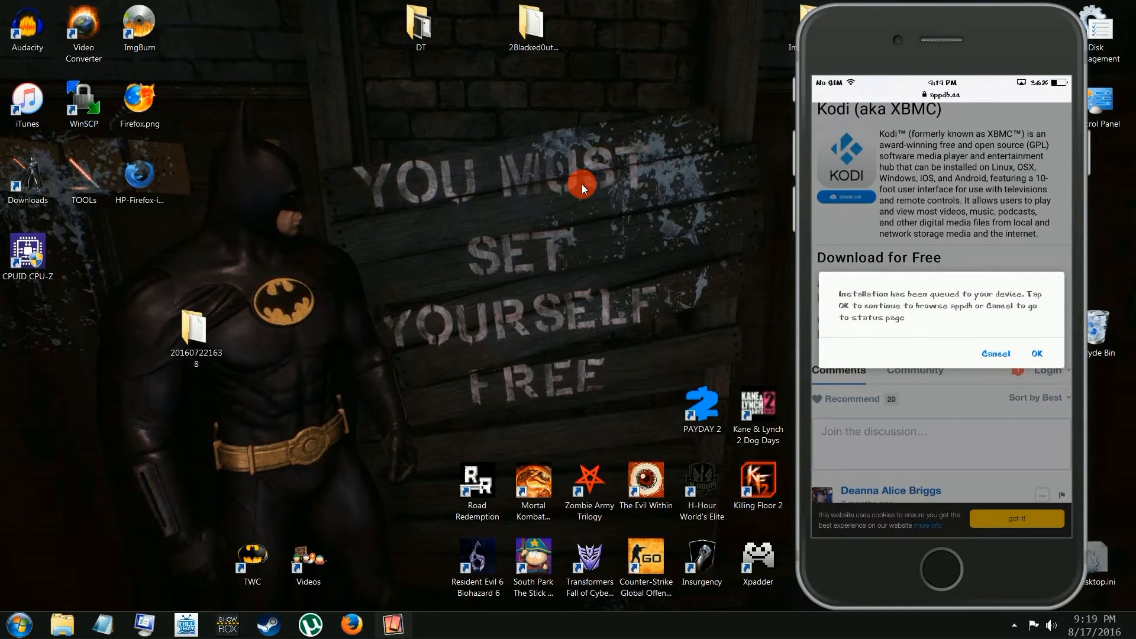
pyautogui.click(1035, 354)
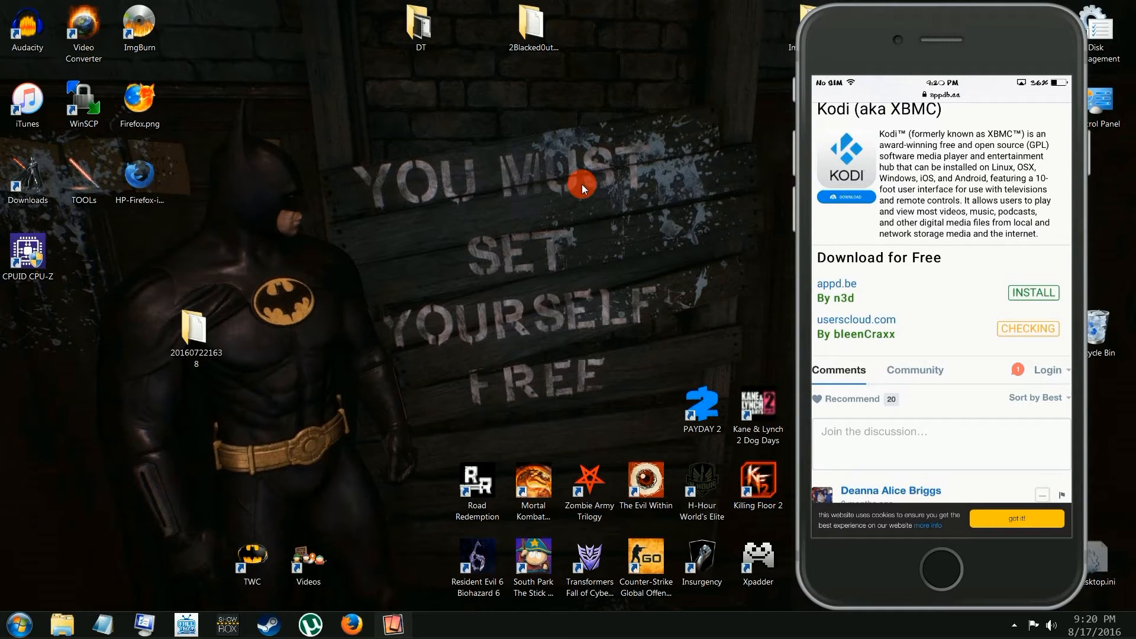
pyautogui.click(940, 568)
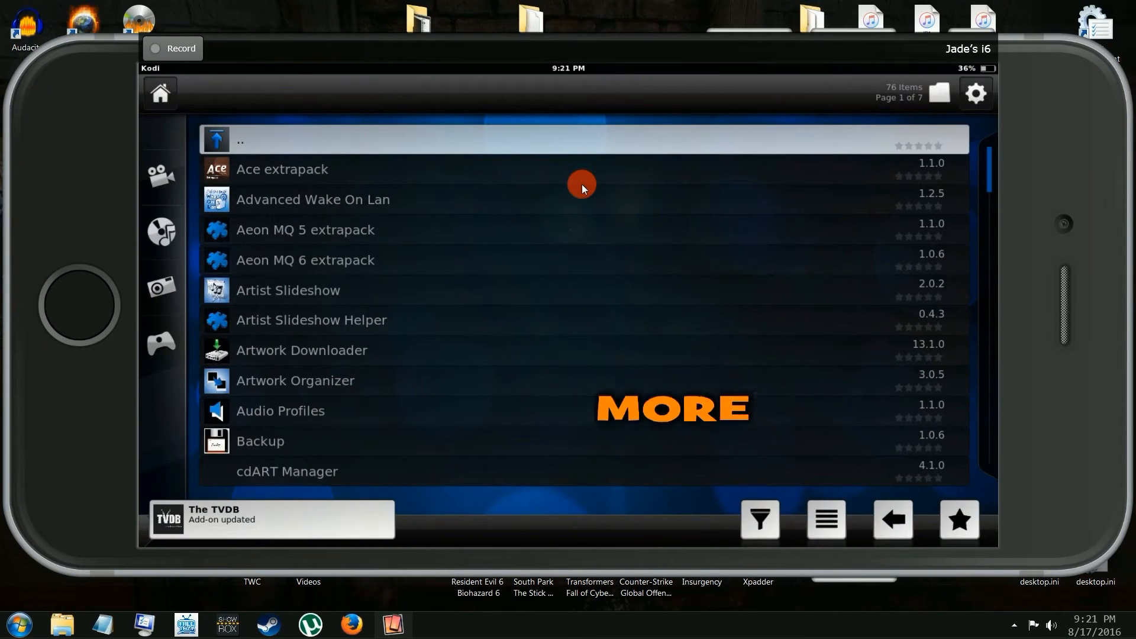
# - Install the Backup add-on from its Add-on information dialog in Kodi
pyautogui.click(259, 441)
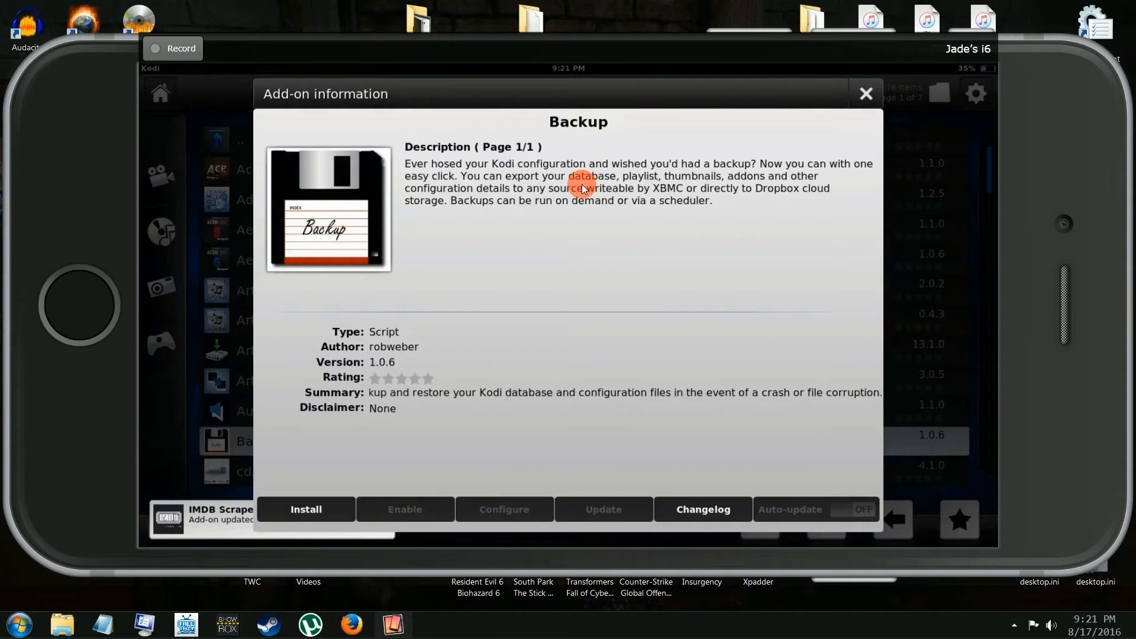
pyautogui.click(305, 509)
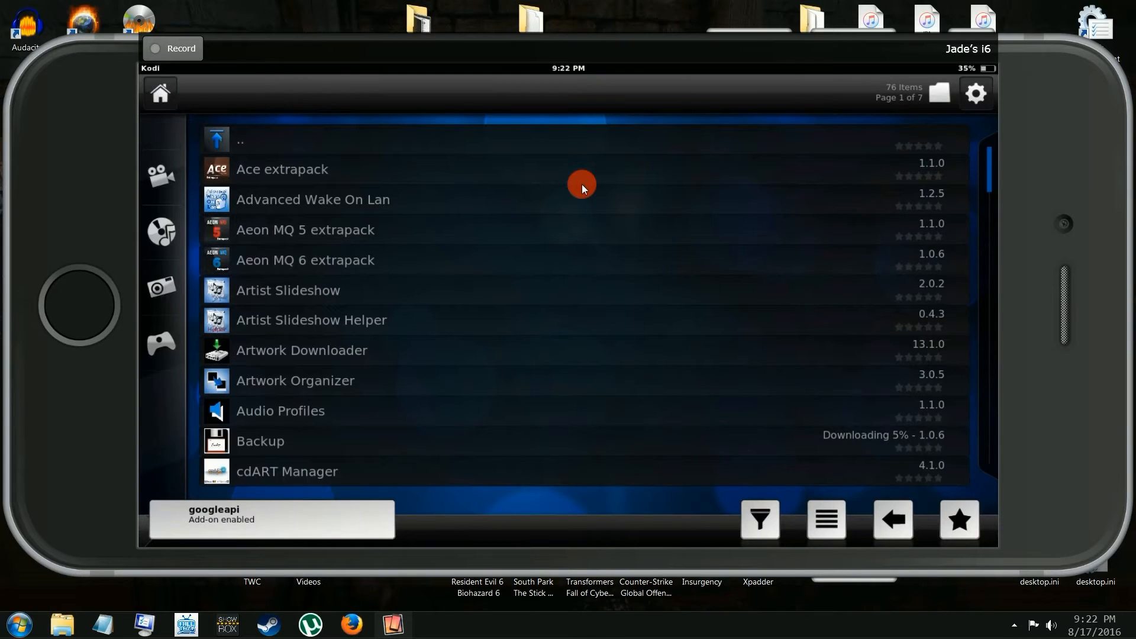
pyautogui.scroll(-3)
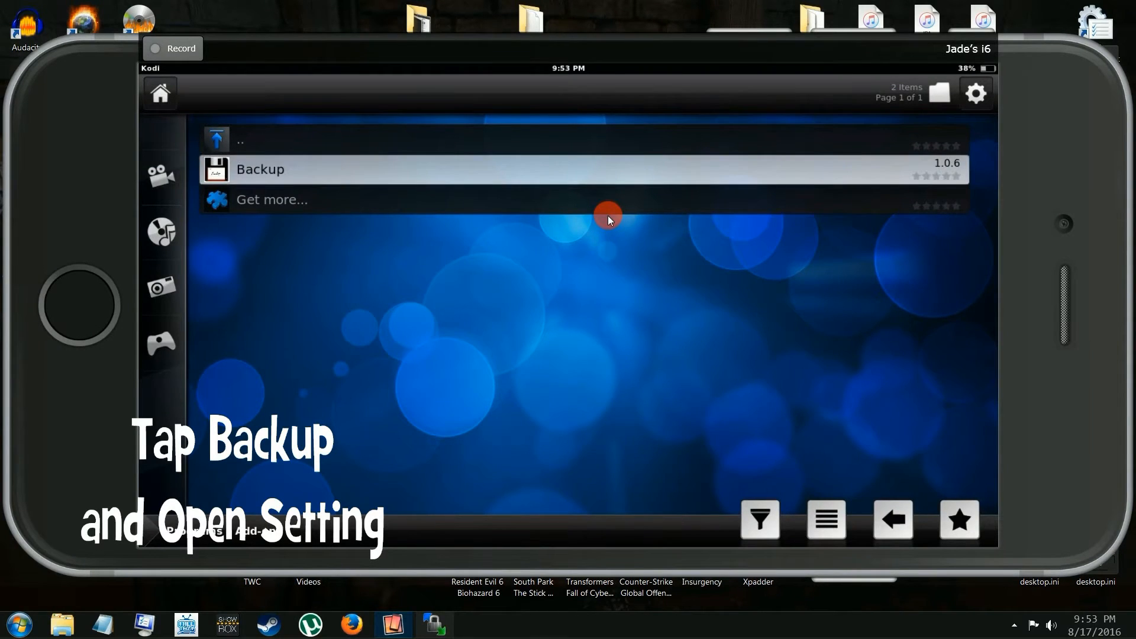
# - Open the Backup add-on's settings and browse for its Remote Path on the General tab
pyautogui.click(259, 169)
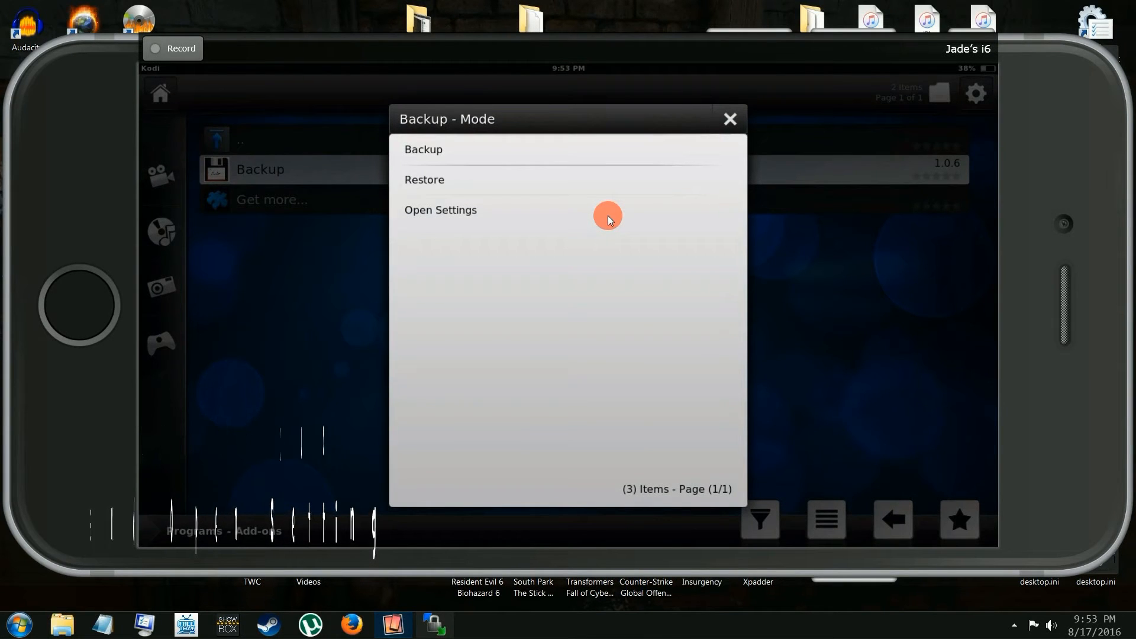
pyautogui.click(440, 210)
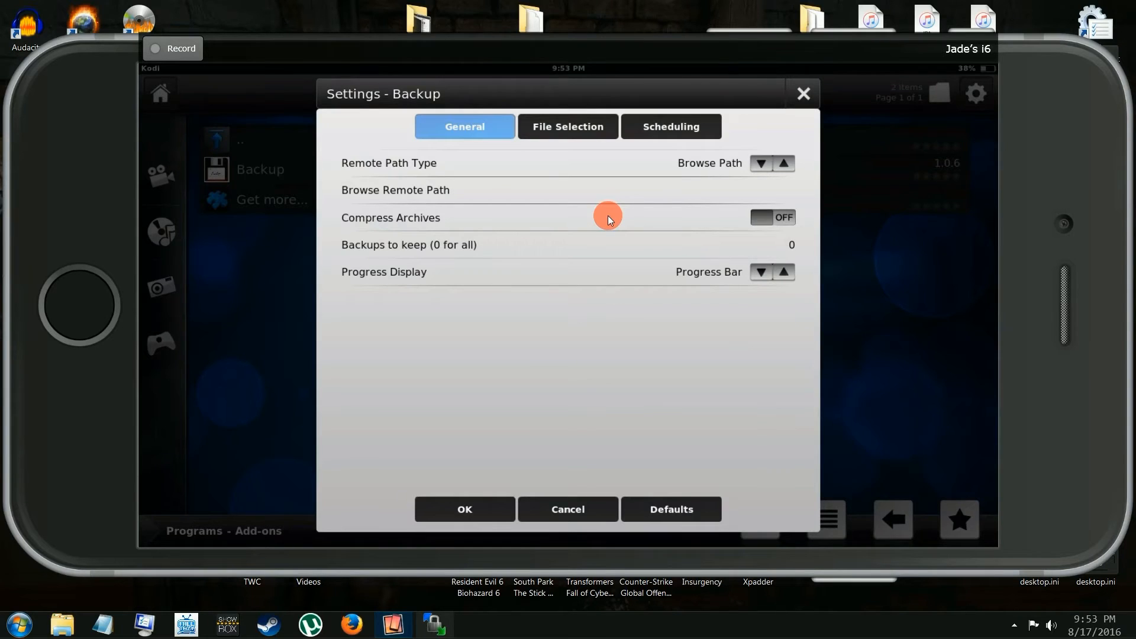
pyautogui.click(395, 190)
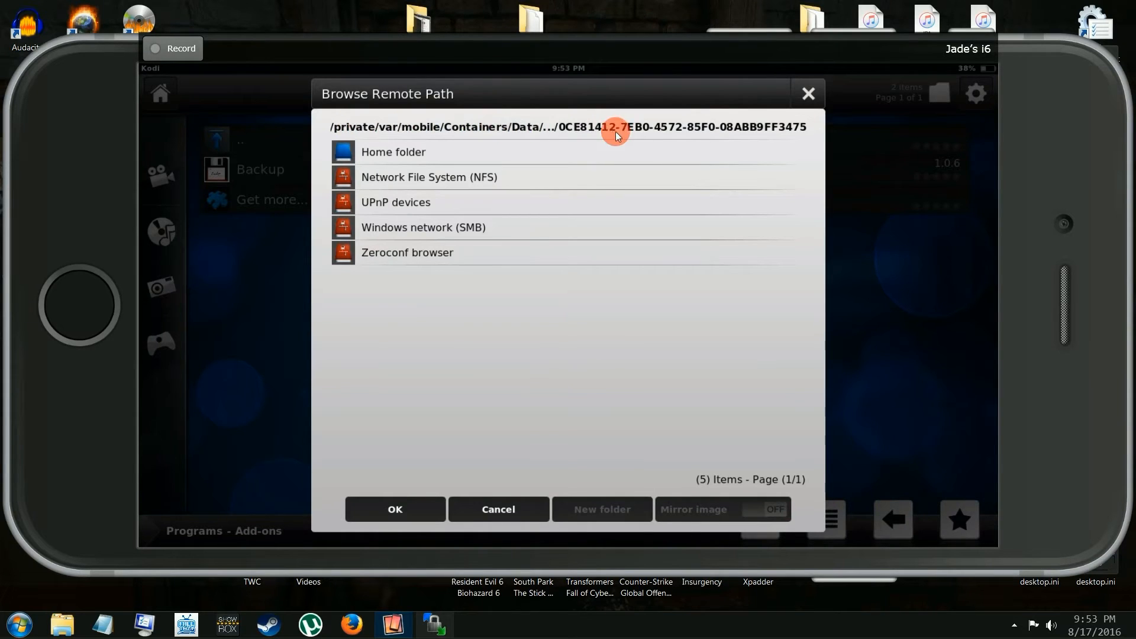
pyautogui.moveTo(645, 148)
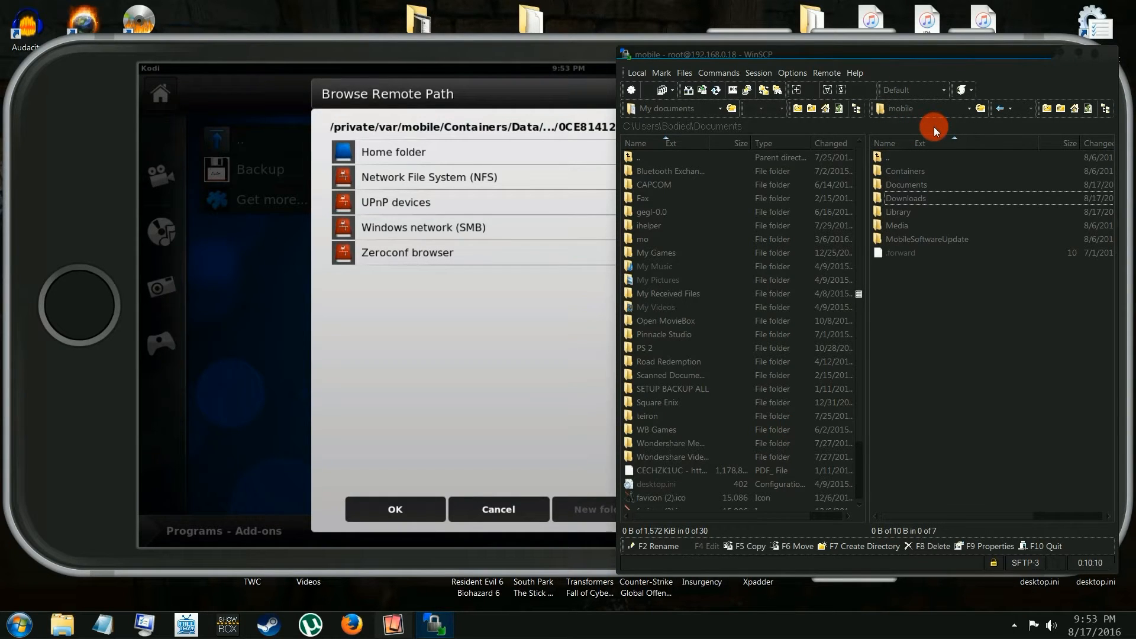
# - Navigate WinSCP to Containers/Data/Application/0CE81412…/Documents on the iPhone
pyautogui.doubleClick(904, 170)
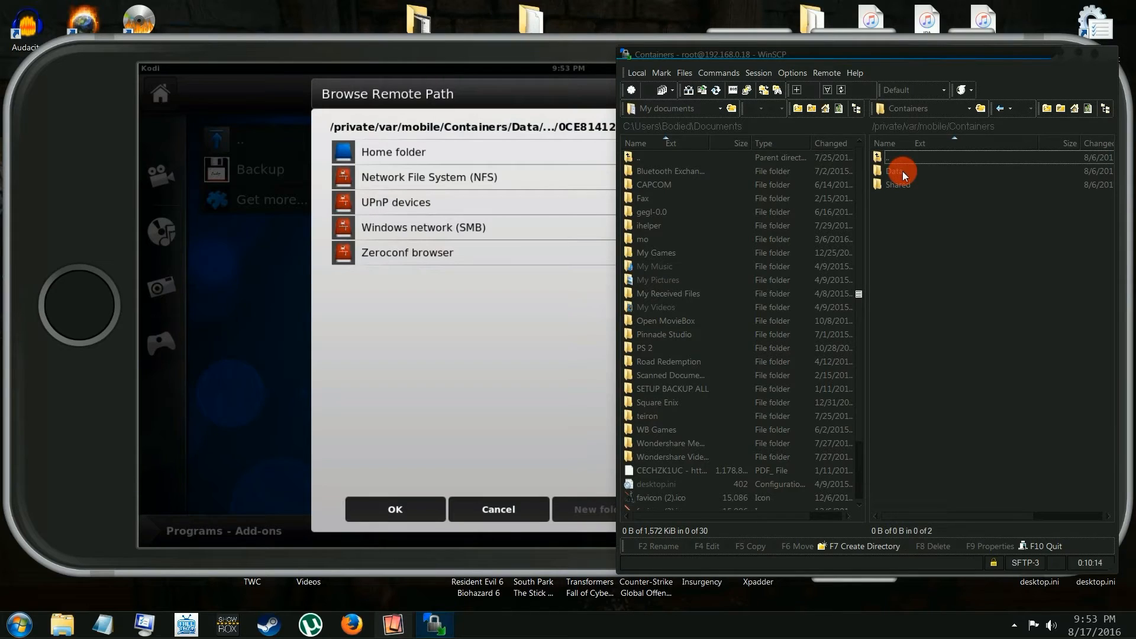
pyautogui.doubleClick(901, 171)
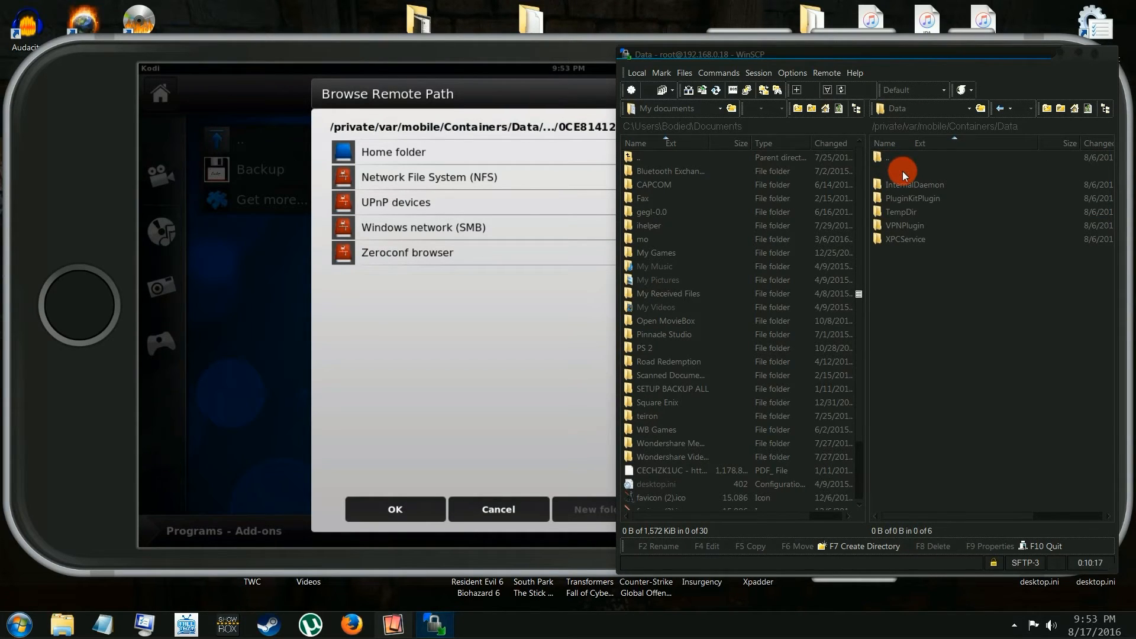
pyautogui.doubleClick(914, 184)
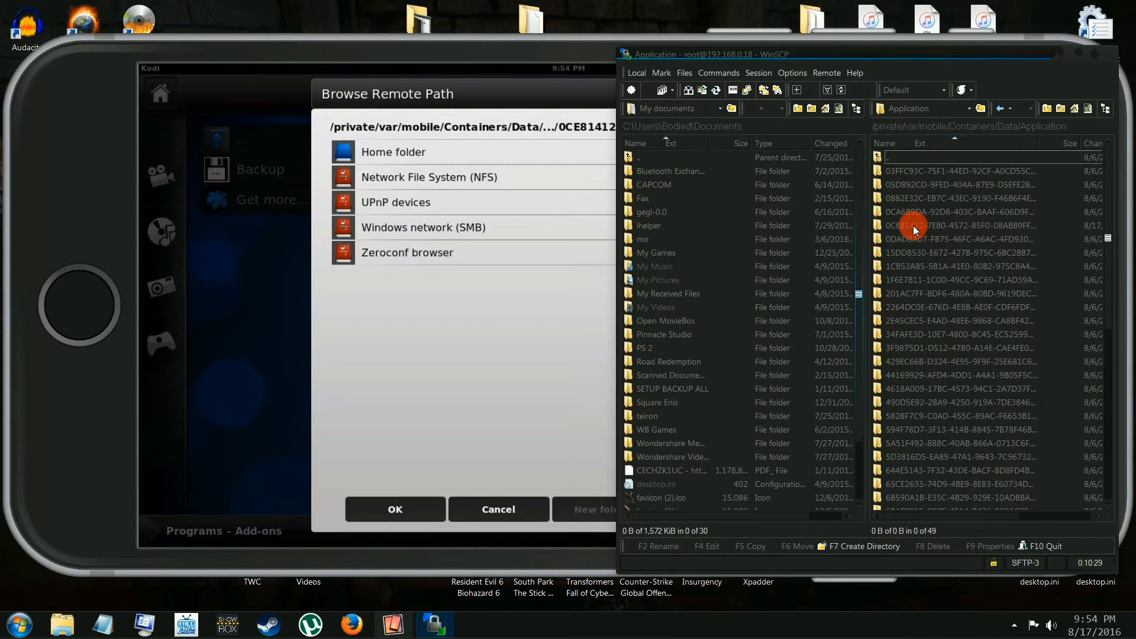
pyautogui.doubleClick(913, 226)
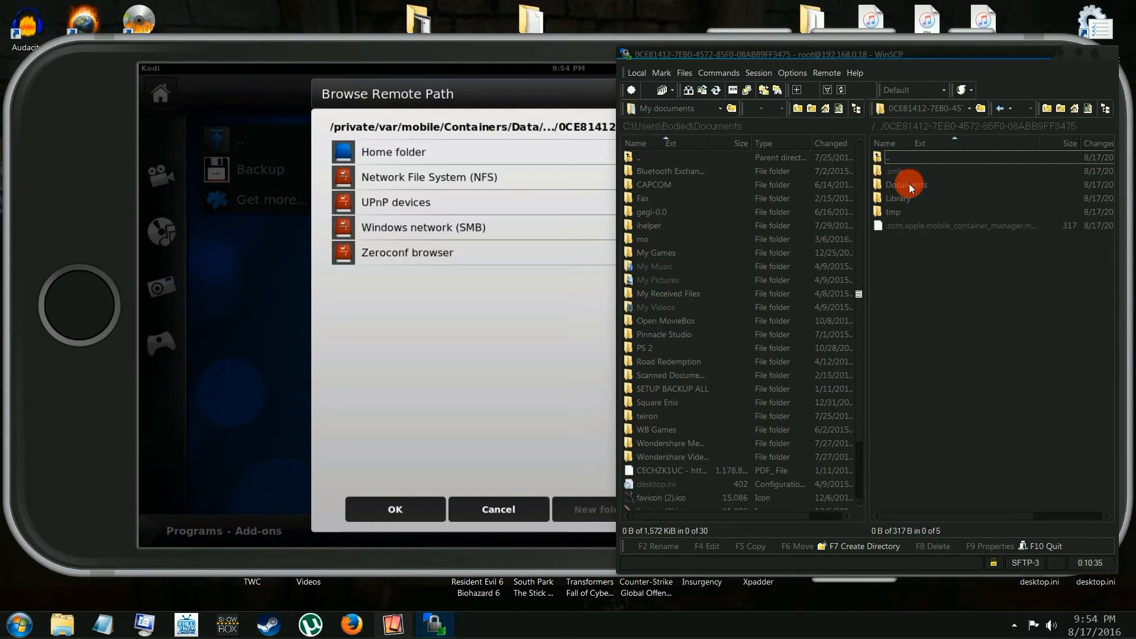
pyautogui.doubleClick(906, 184)
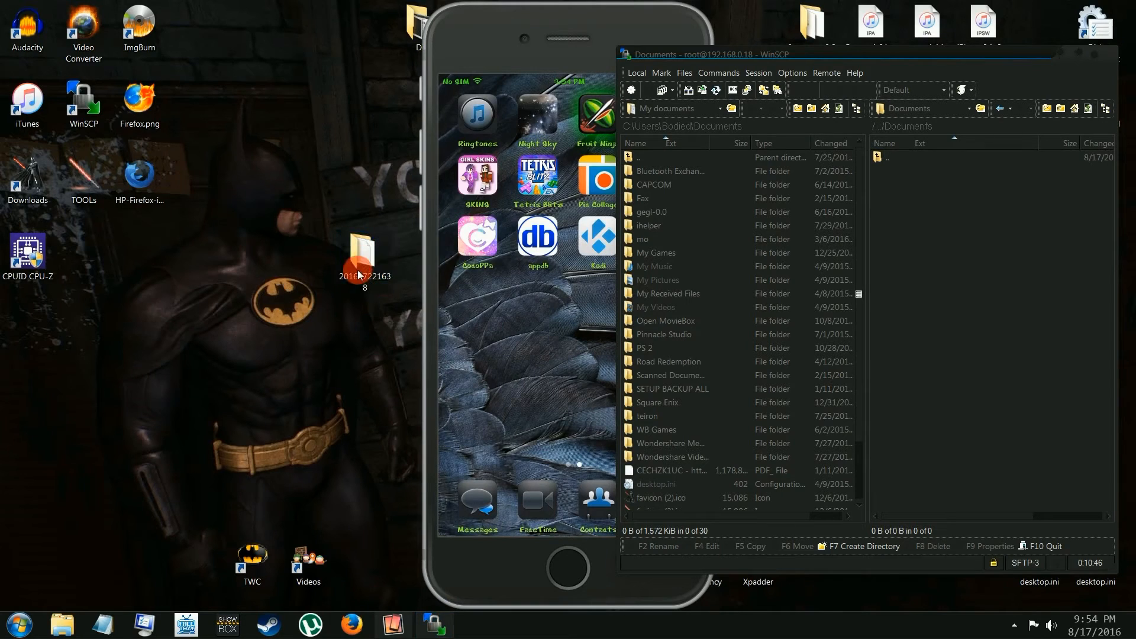
pyautogui.click(365, 261)
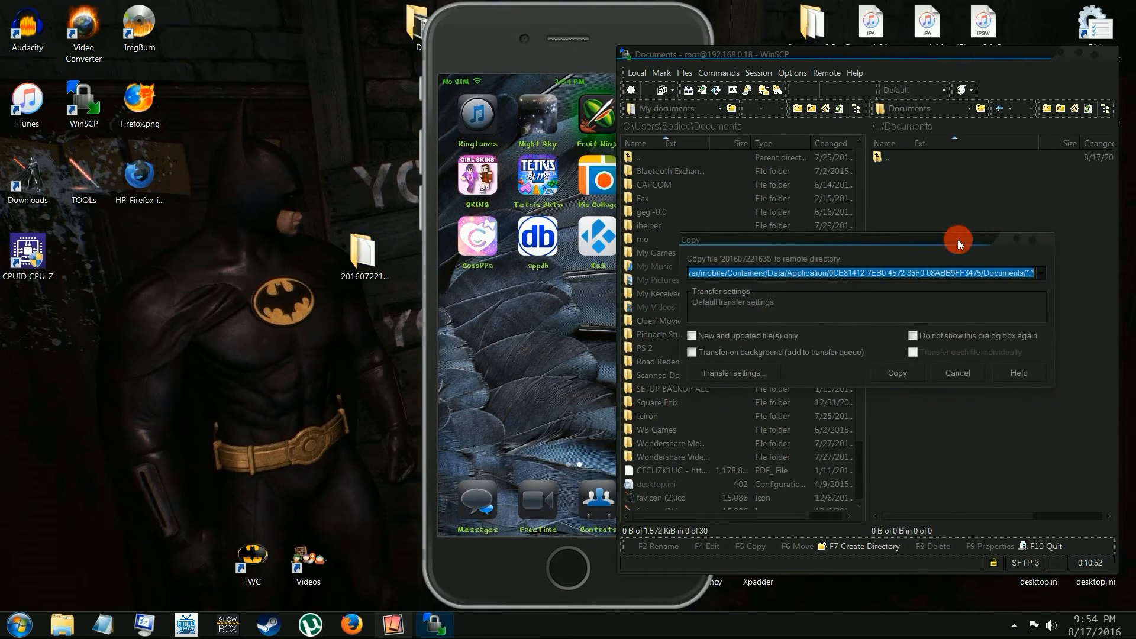
pyautogui.moveTo(897, 372)
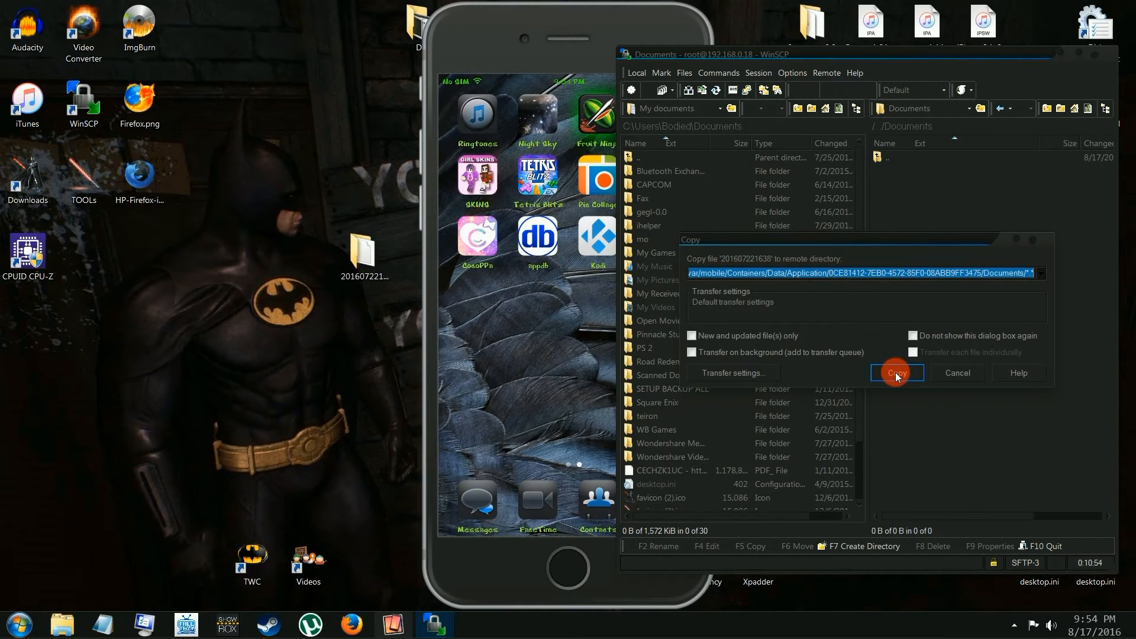
pyautogui.click(897, 372)
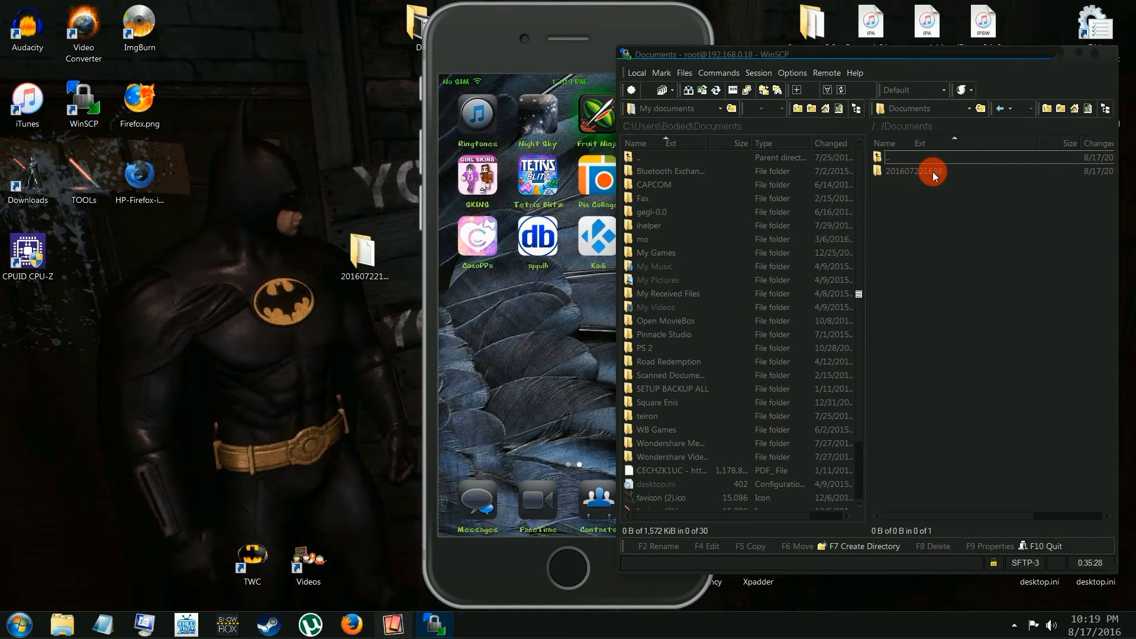
pyautogui.doubleClick(933, 171)
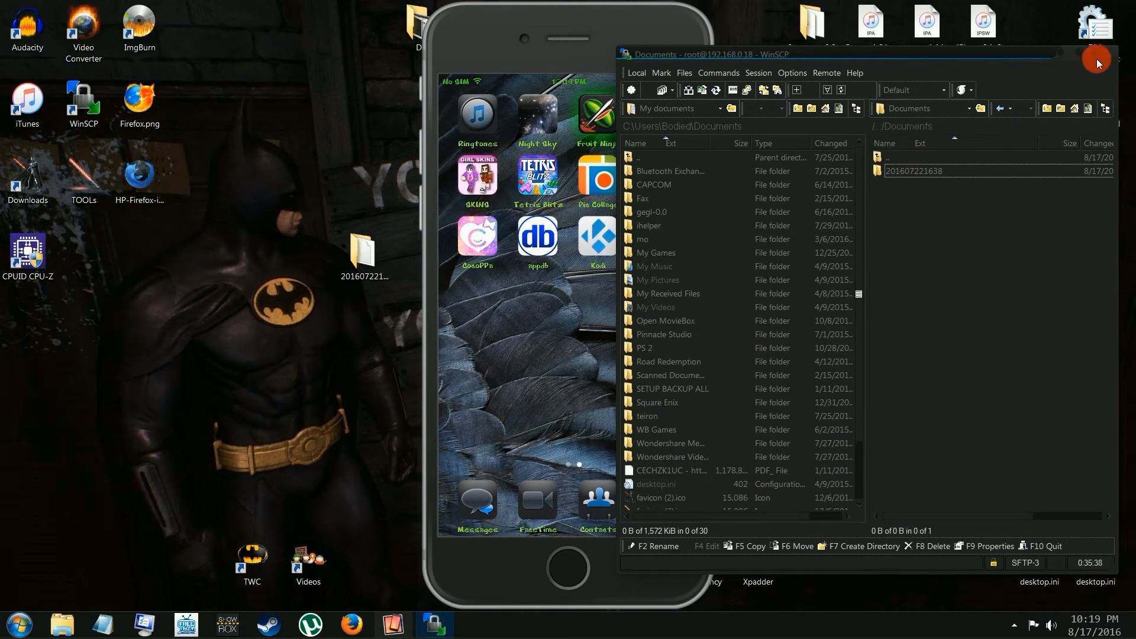
pyautogui.click(1096, 53)
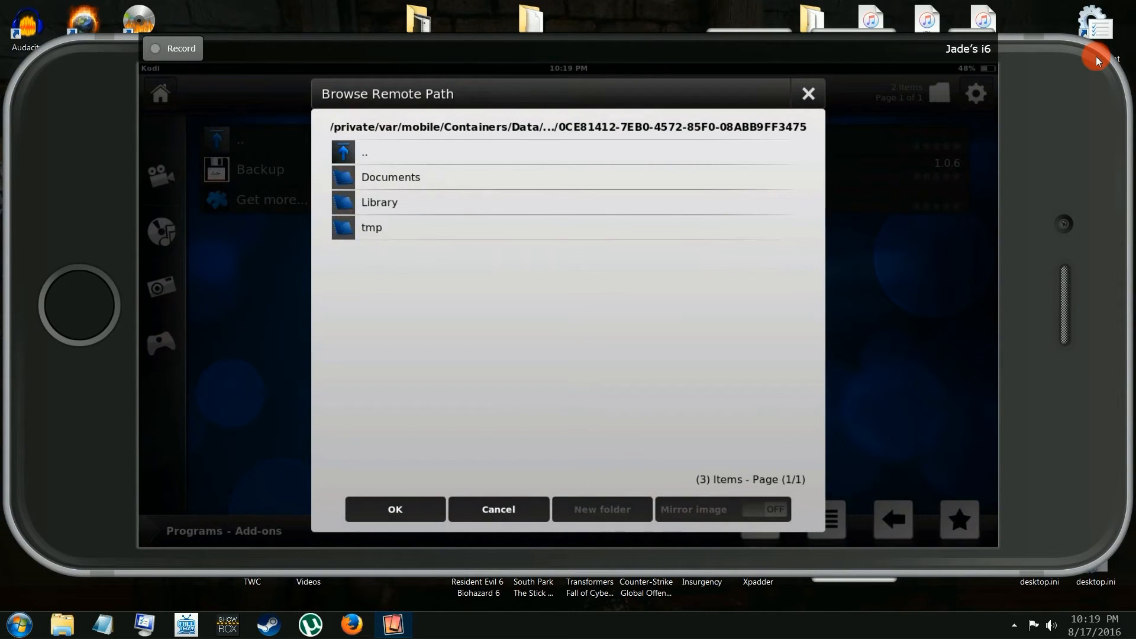
pyautogui.doubleClick(390, 177)
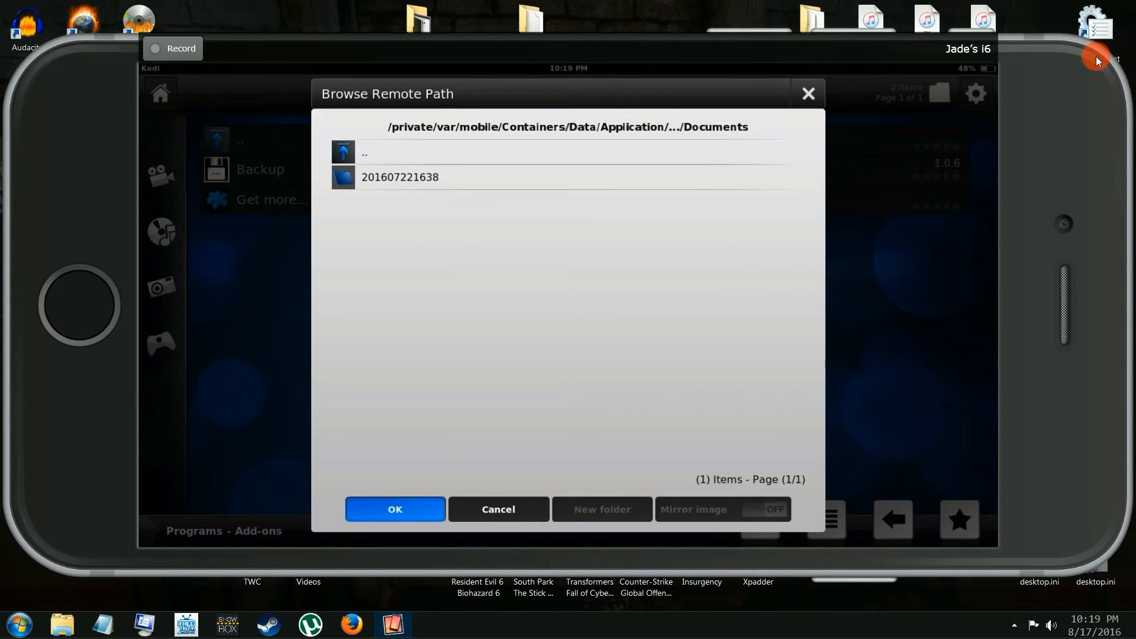
pyautogui.click(394, 508)
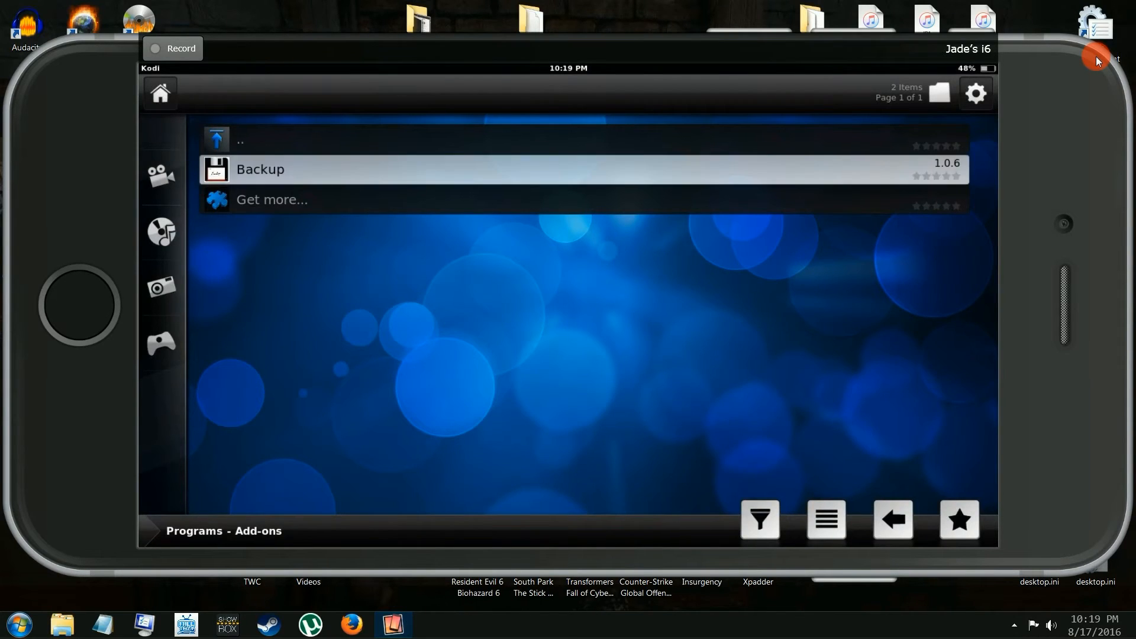
pyautogui.click(258, 169)
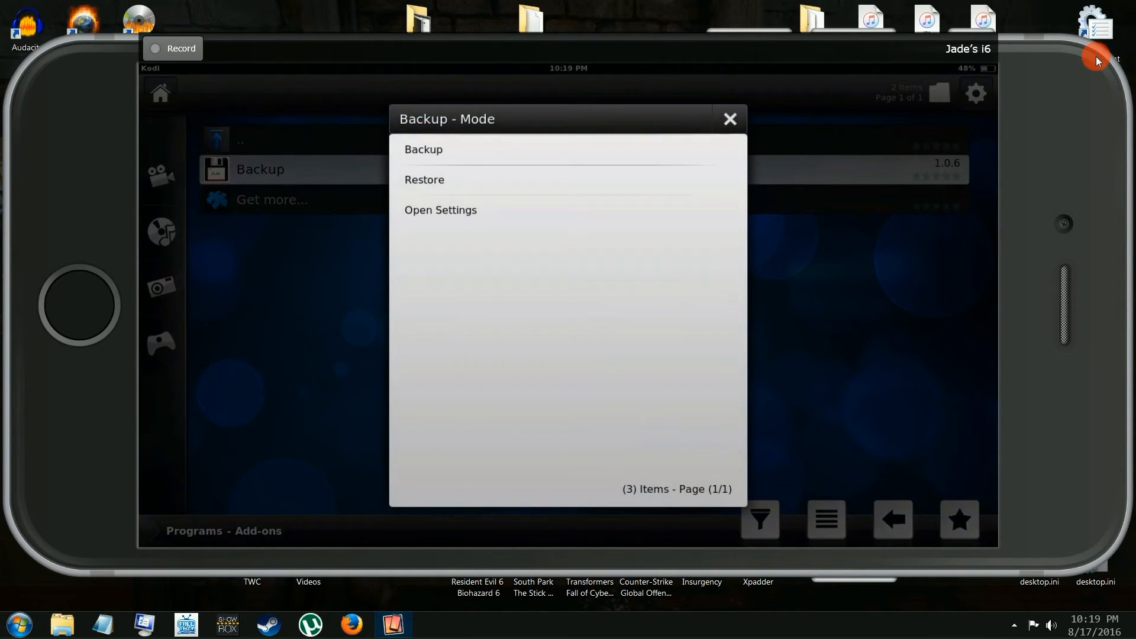
pyautogui.click(423, 149)
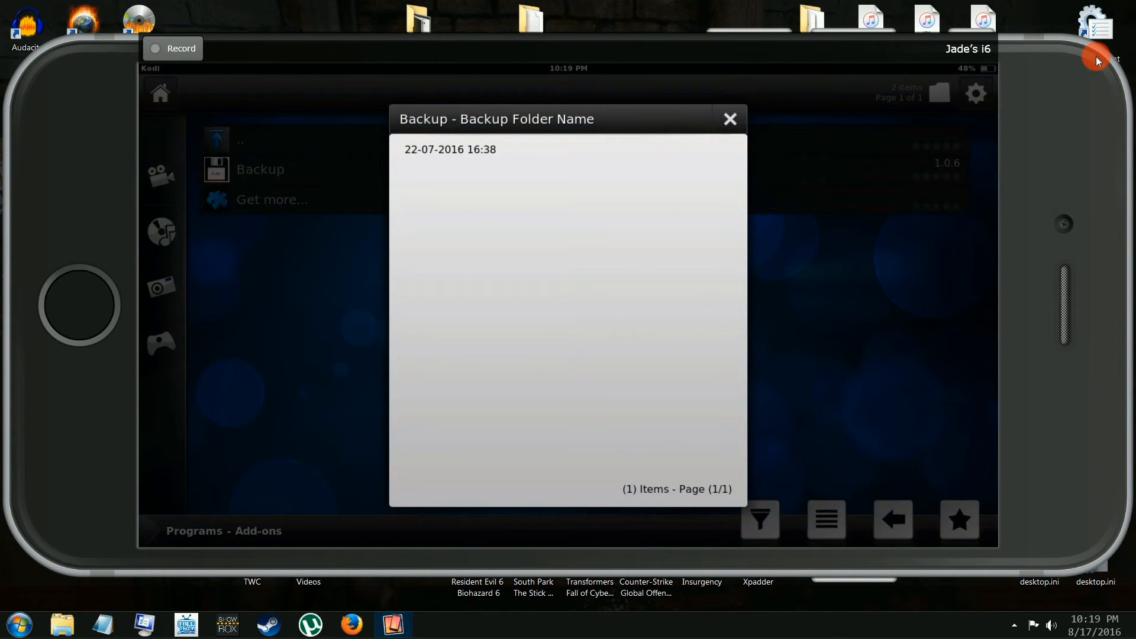
pyautogui.click(450, 149)
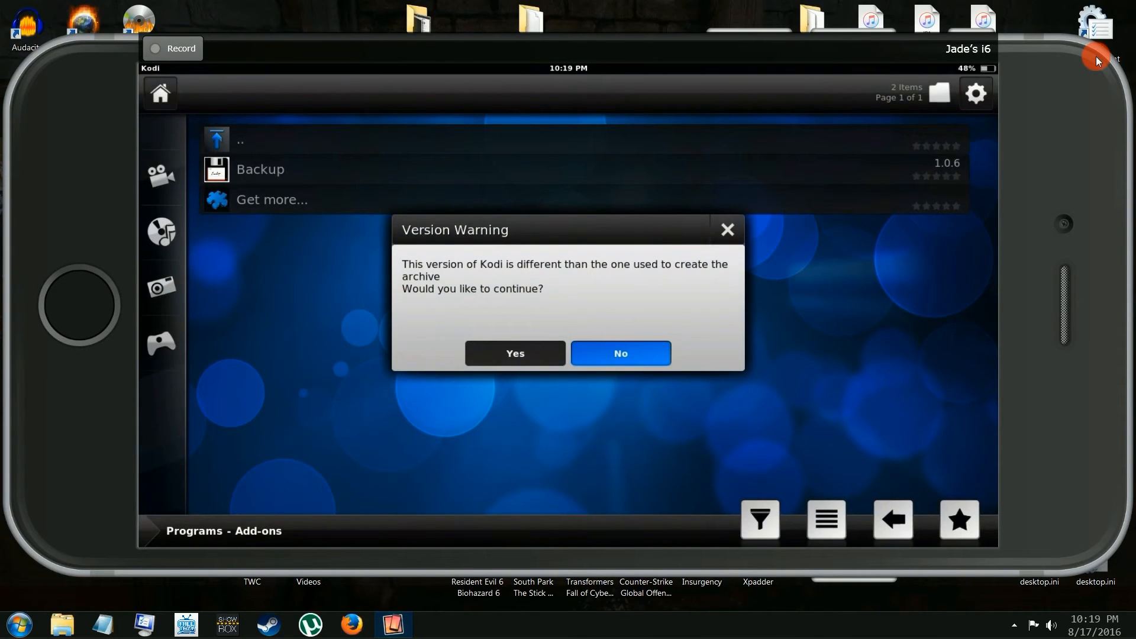
pyautogui.click(514, 352)
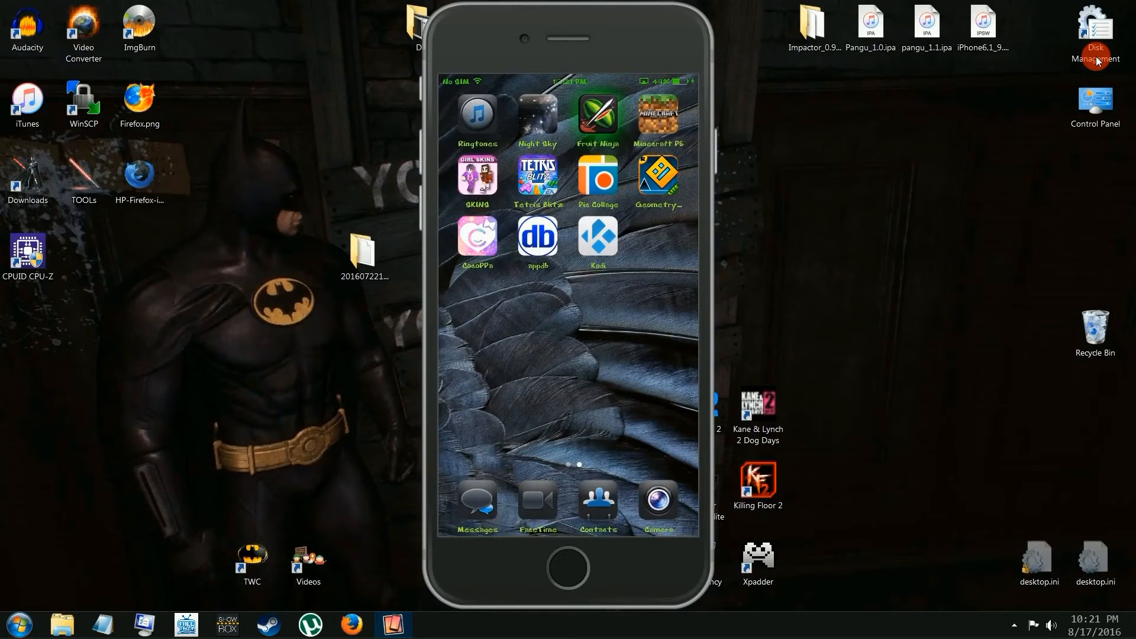
# - Launch the restored Kodi from the iPhone home screen and dismiss the update notice
pyautogui.click(597, 235)
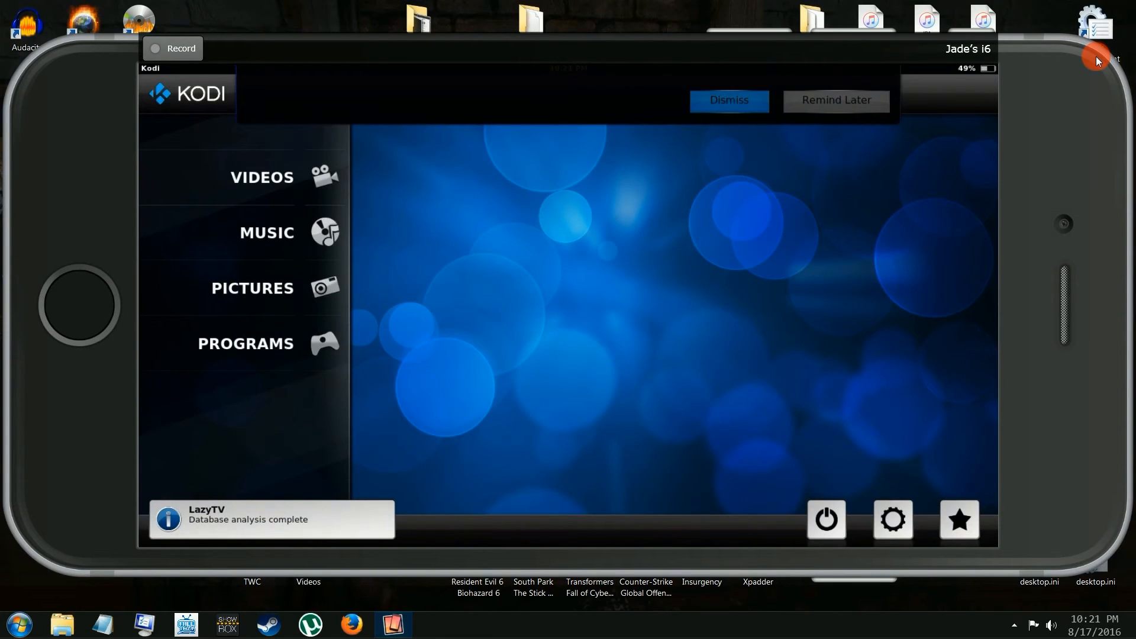
pyautogui.click(728, 100)
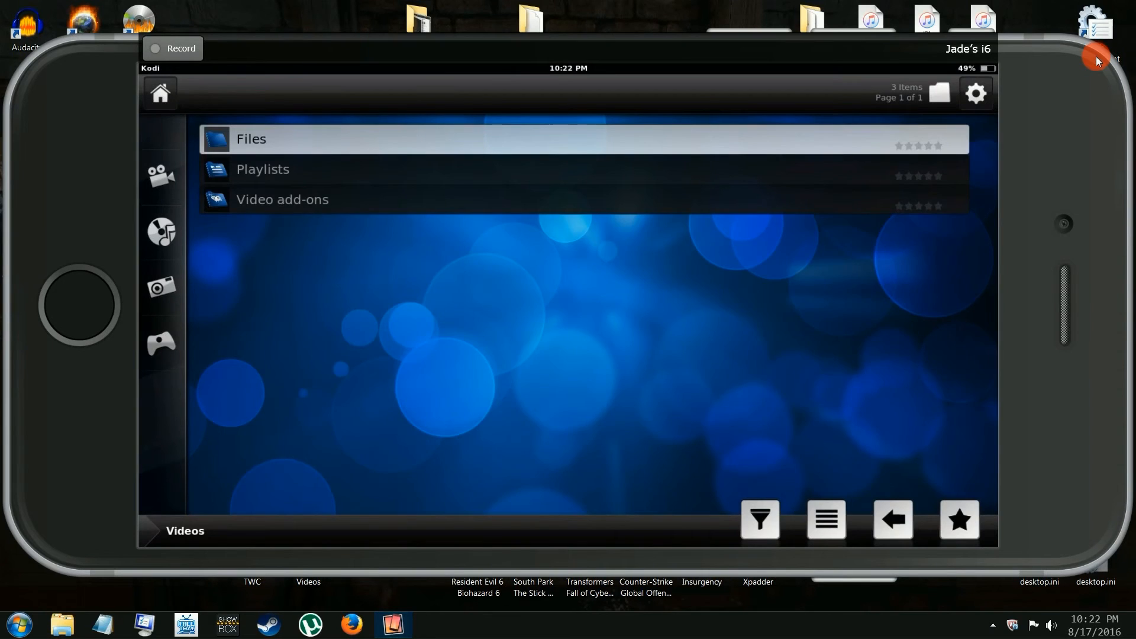
# - Open the cCloud TV add-on and start playing a channel from Top 10
pyautogui.click(283, 199)
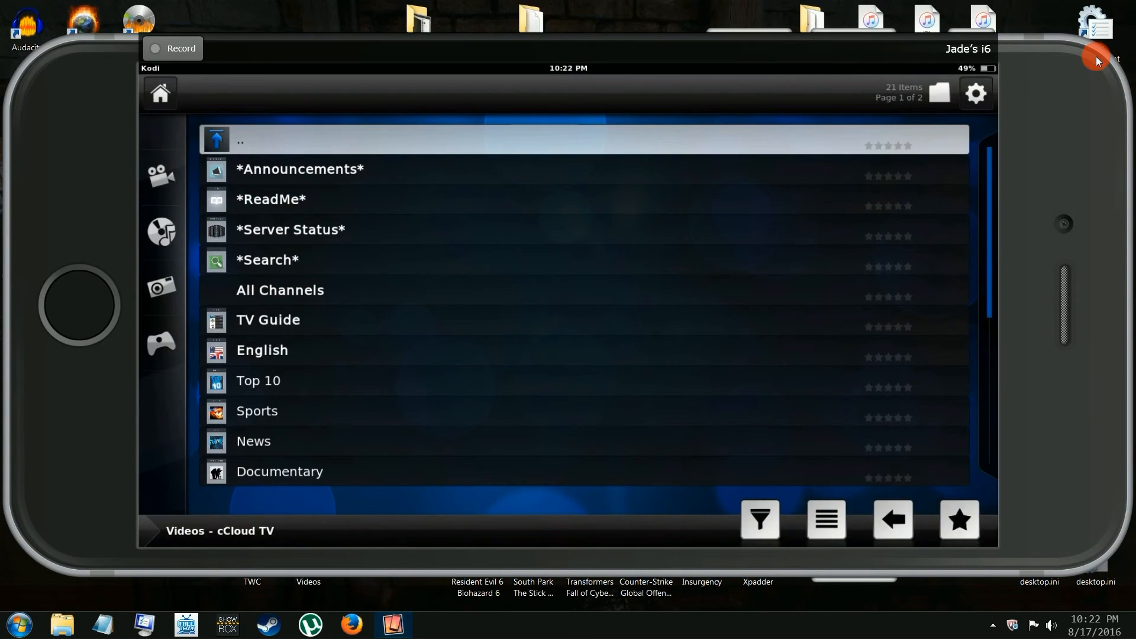
pyautogui.click(257, 380)
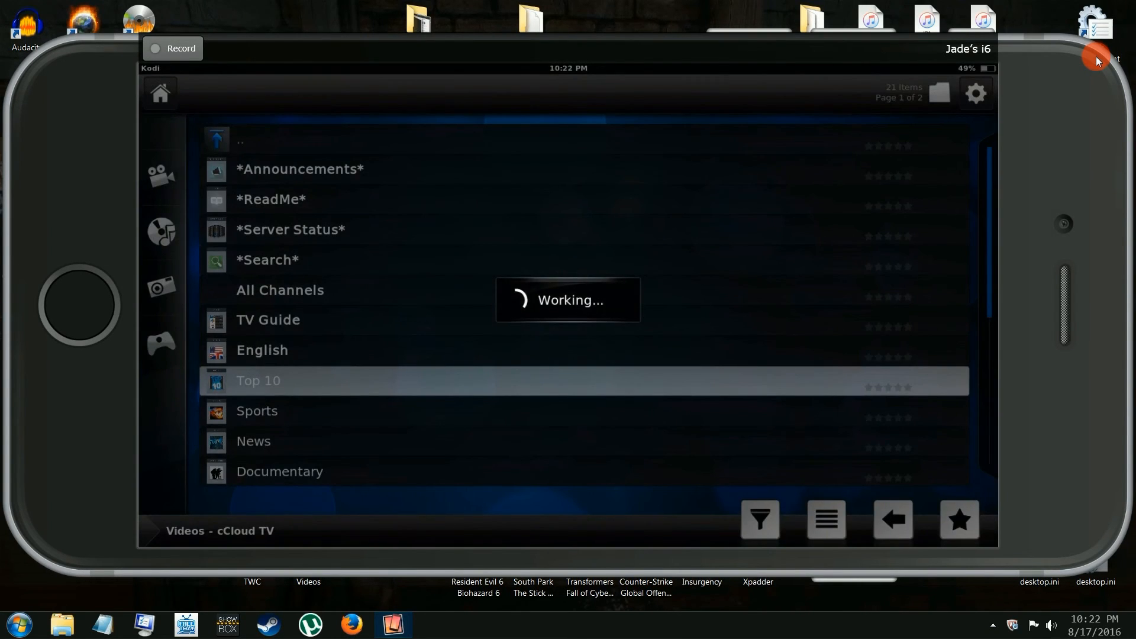
pyautogui.click(258, 380)
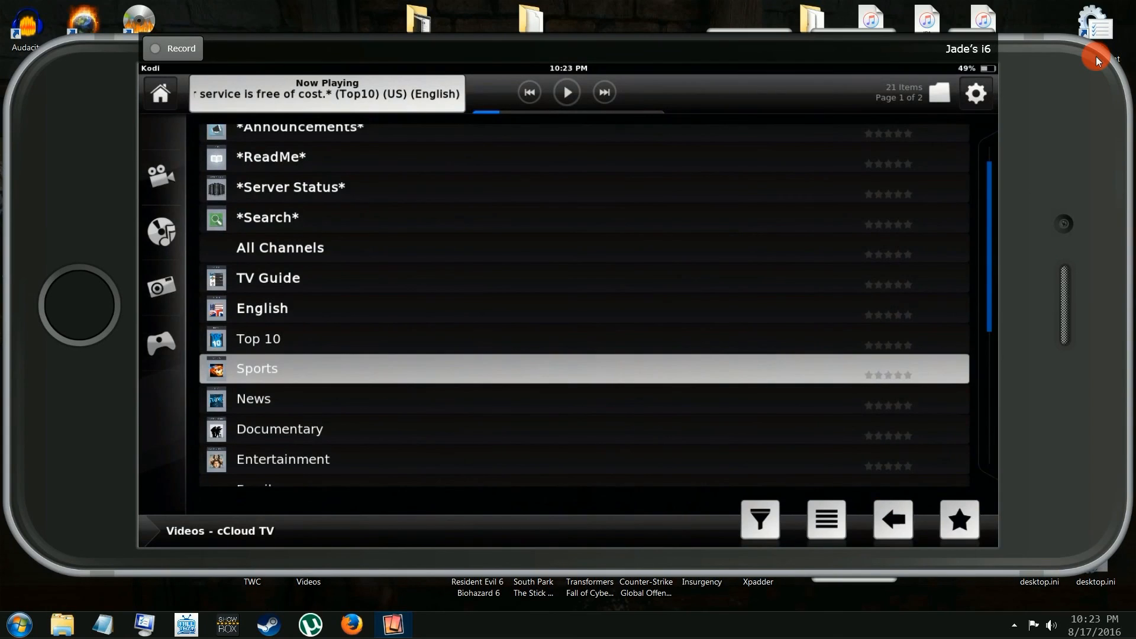
# - Open the 24/7 Channels category and scroll through its list of 85 shows
pyautogui.scroll(-3)
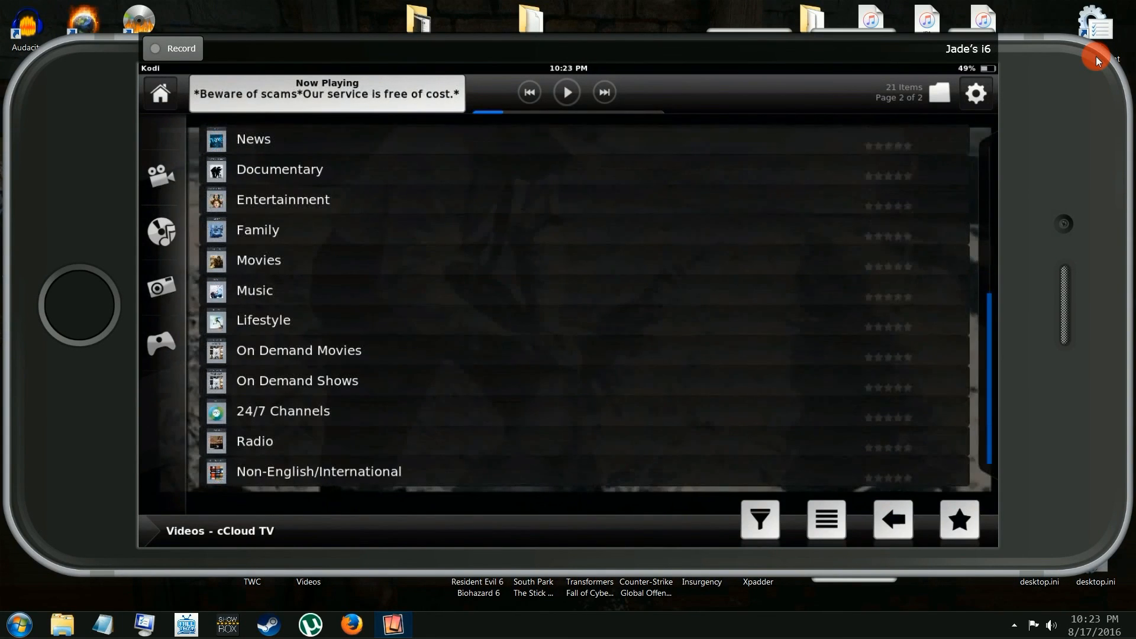
pyautogui.click(283, 411)
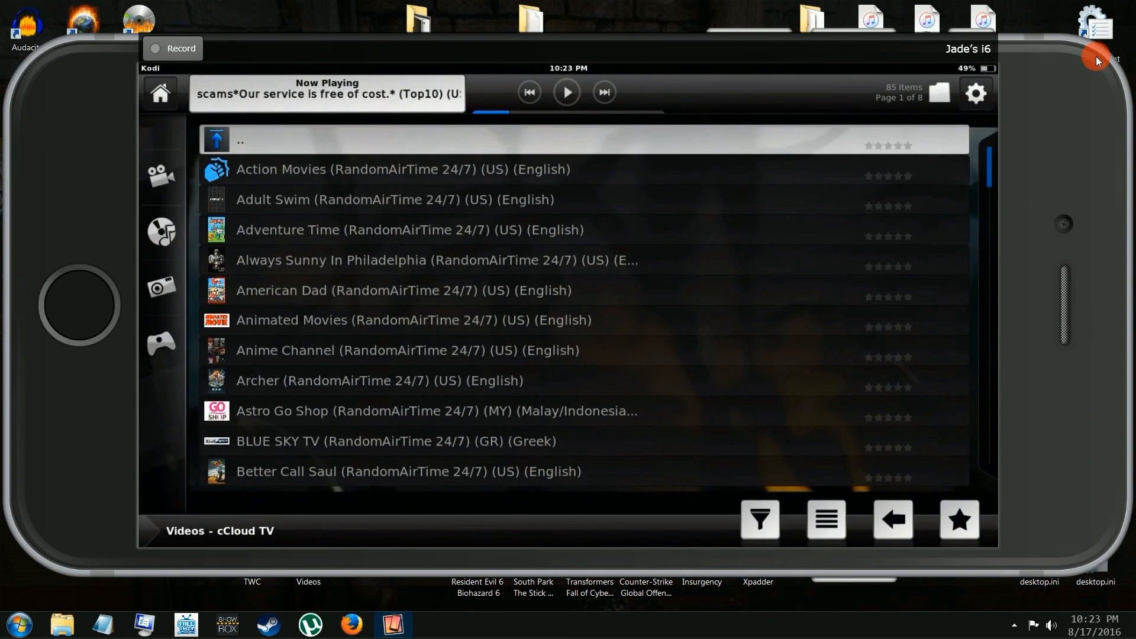
pyautogui.scroll(-3)
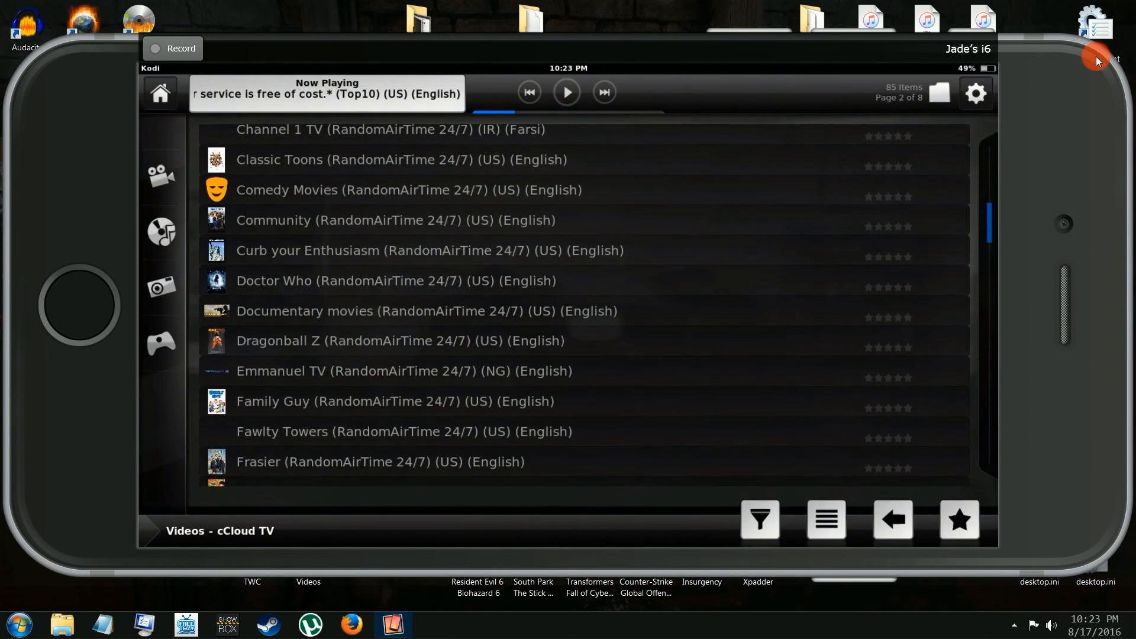
pyautogui.scroll(-3)
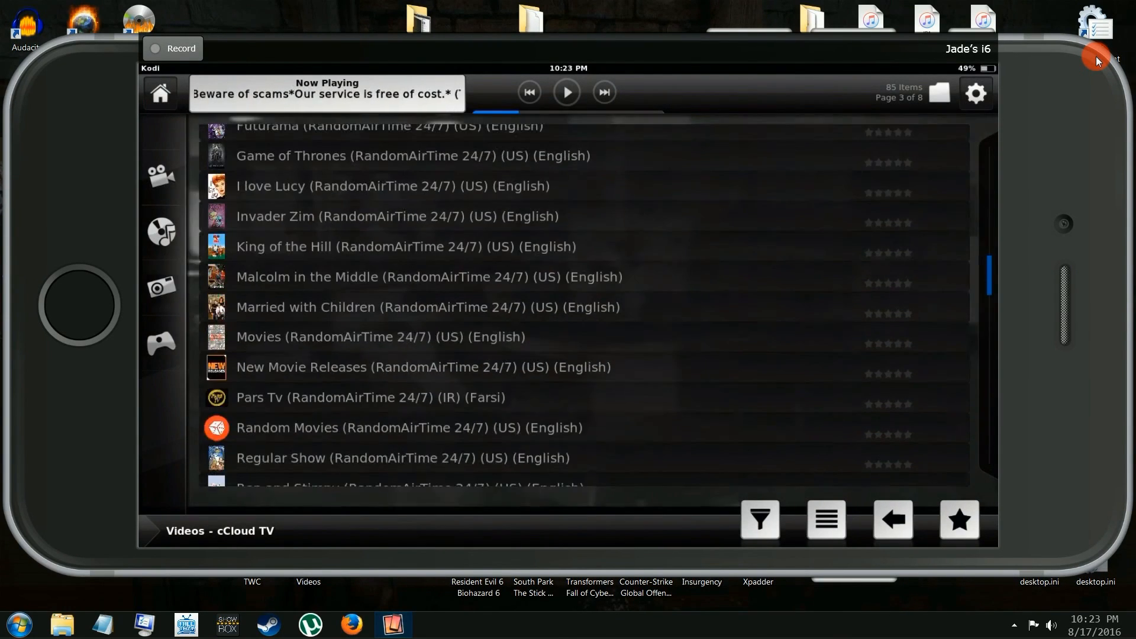
pyautogui.scroll(-3)
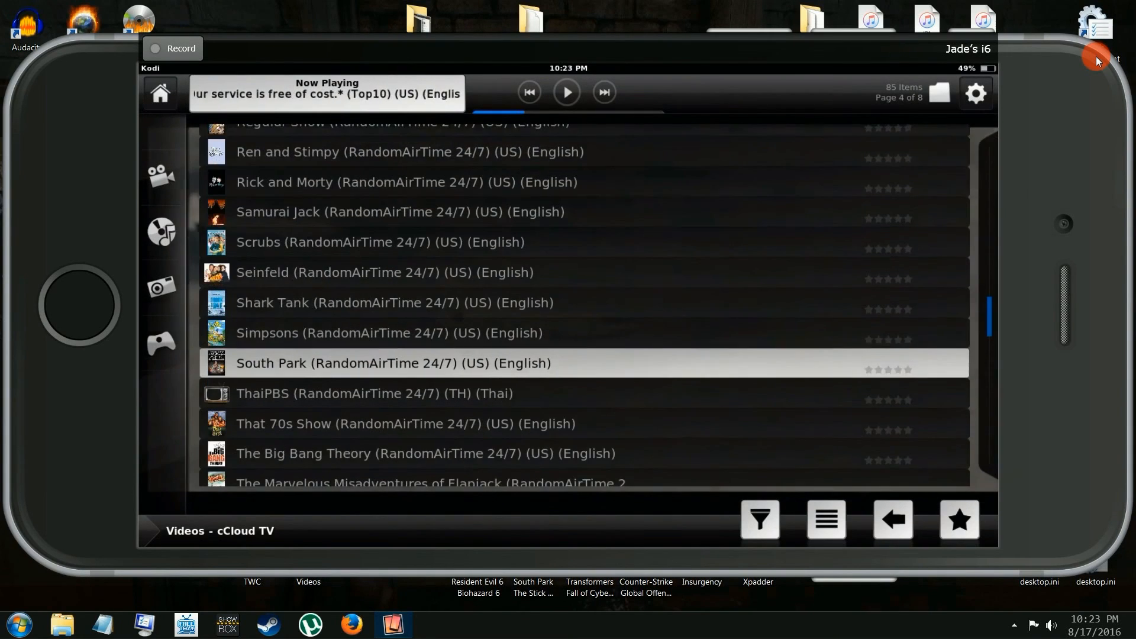